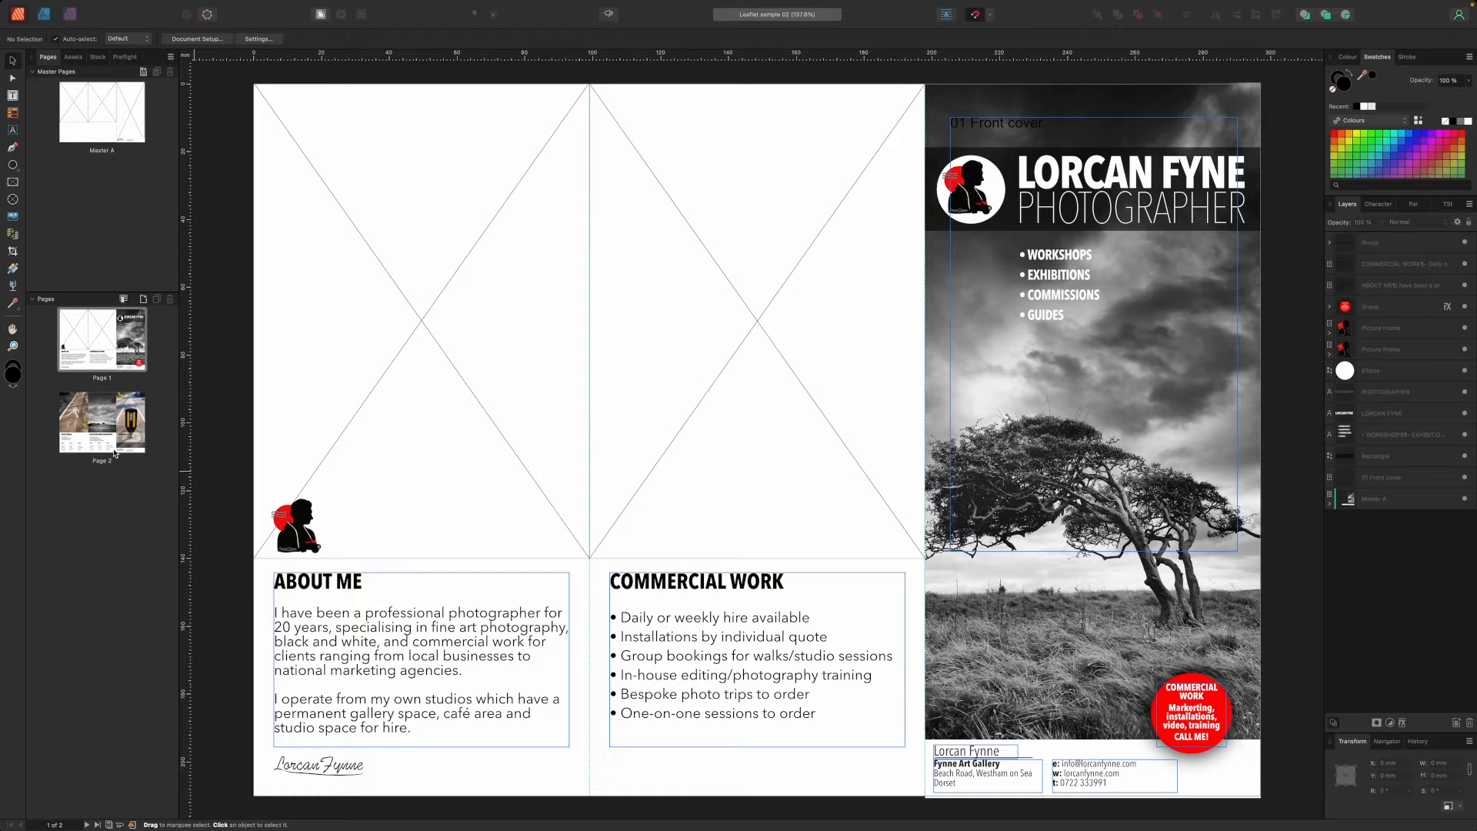
Step: Show the second leaflet page in the Pages panel before editing Master A
{"action": "left_click", "coordinate": [101, 424]}
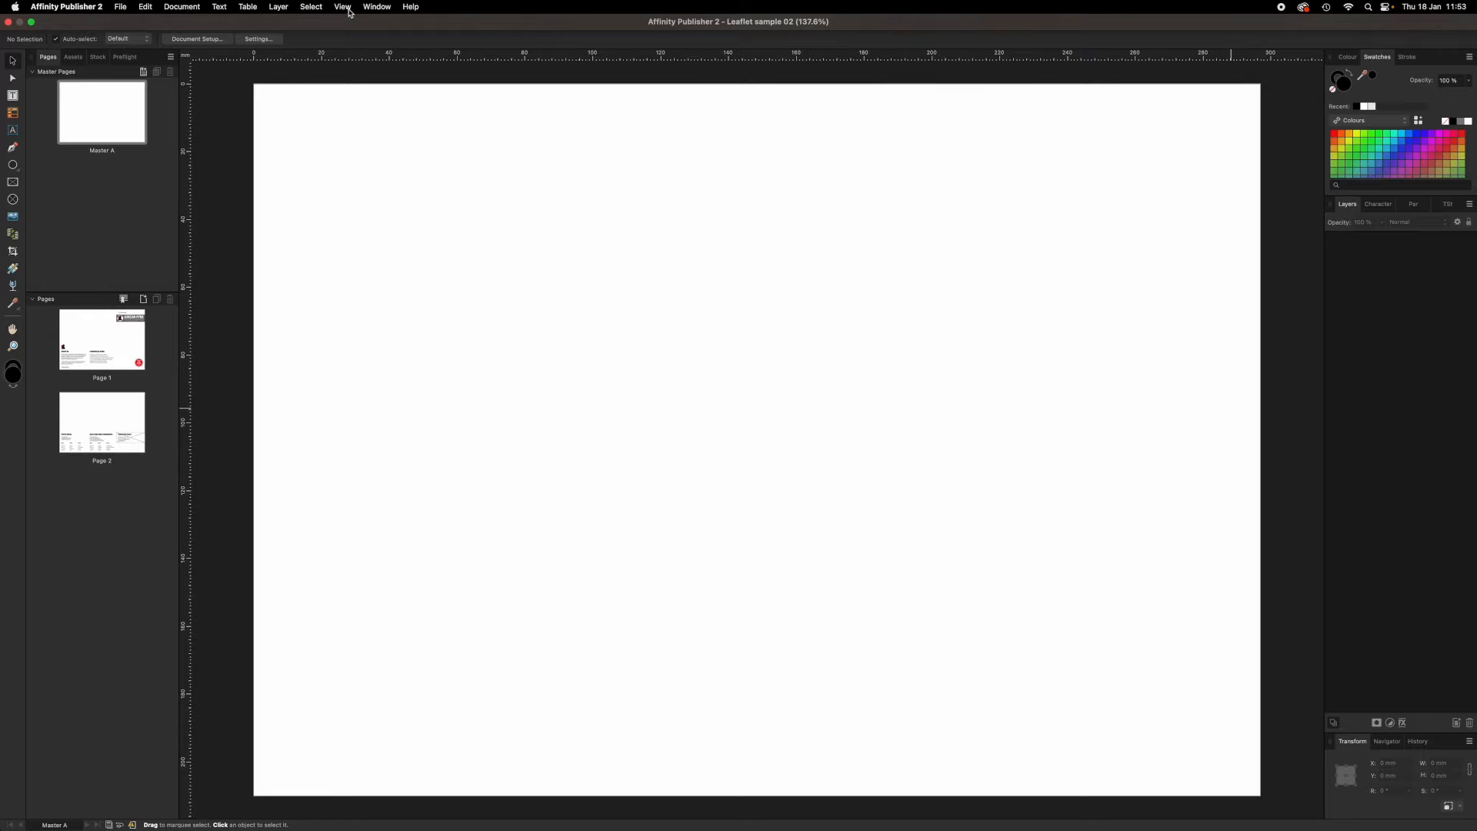
{"action": "left_click", "coordinate": [342, 6]}
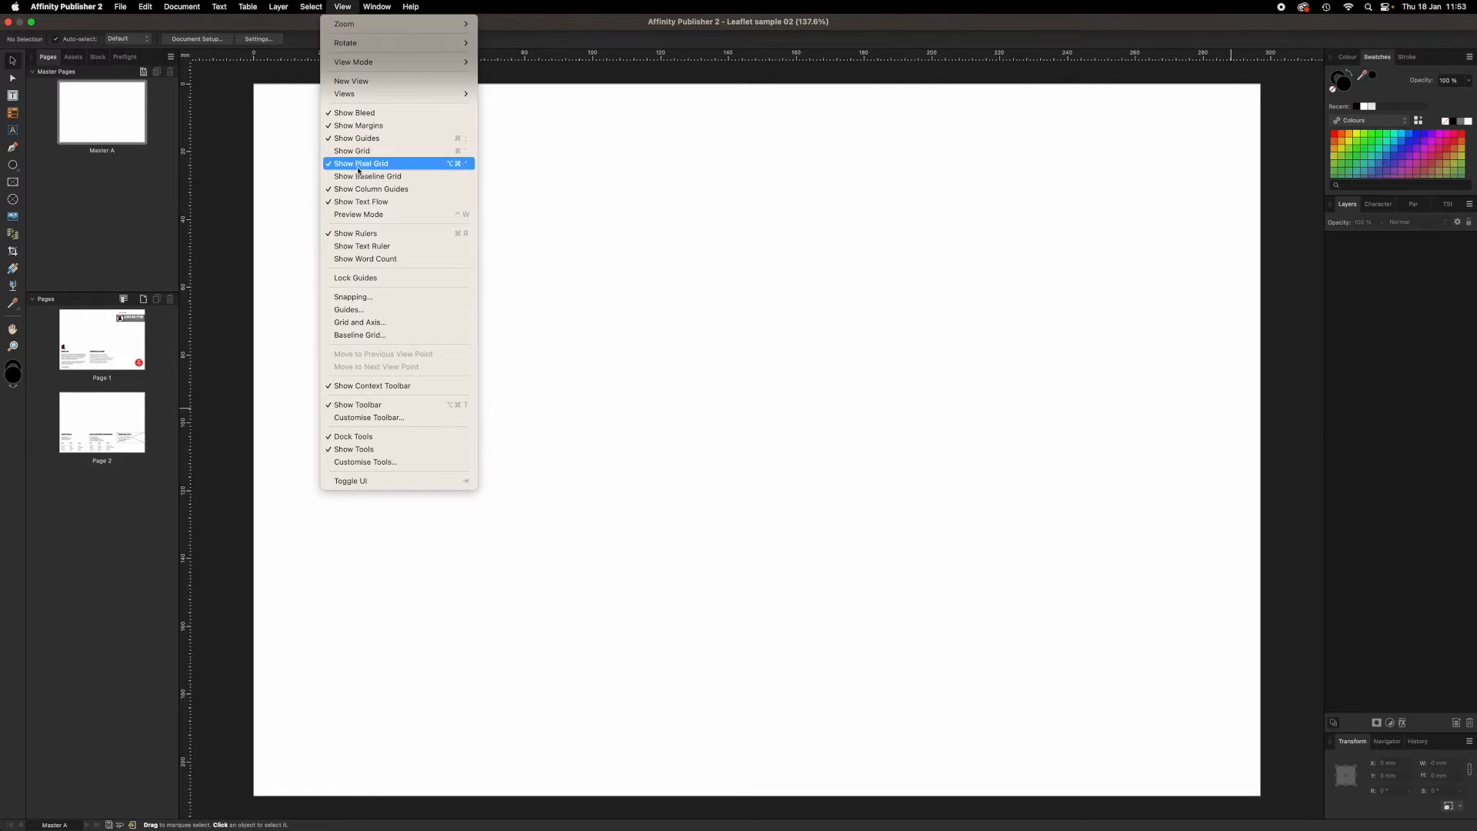
{"action": "mouse_move", "coordinate": [356, 232]}
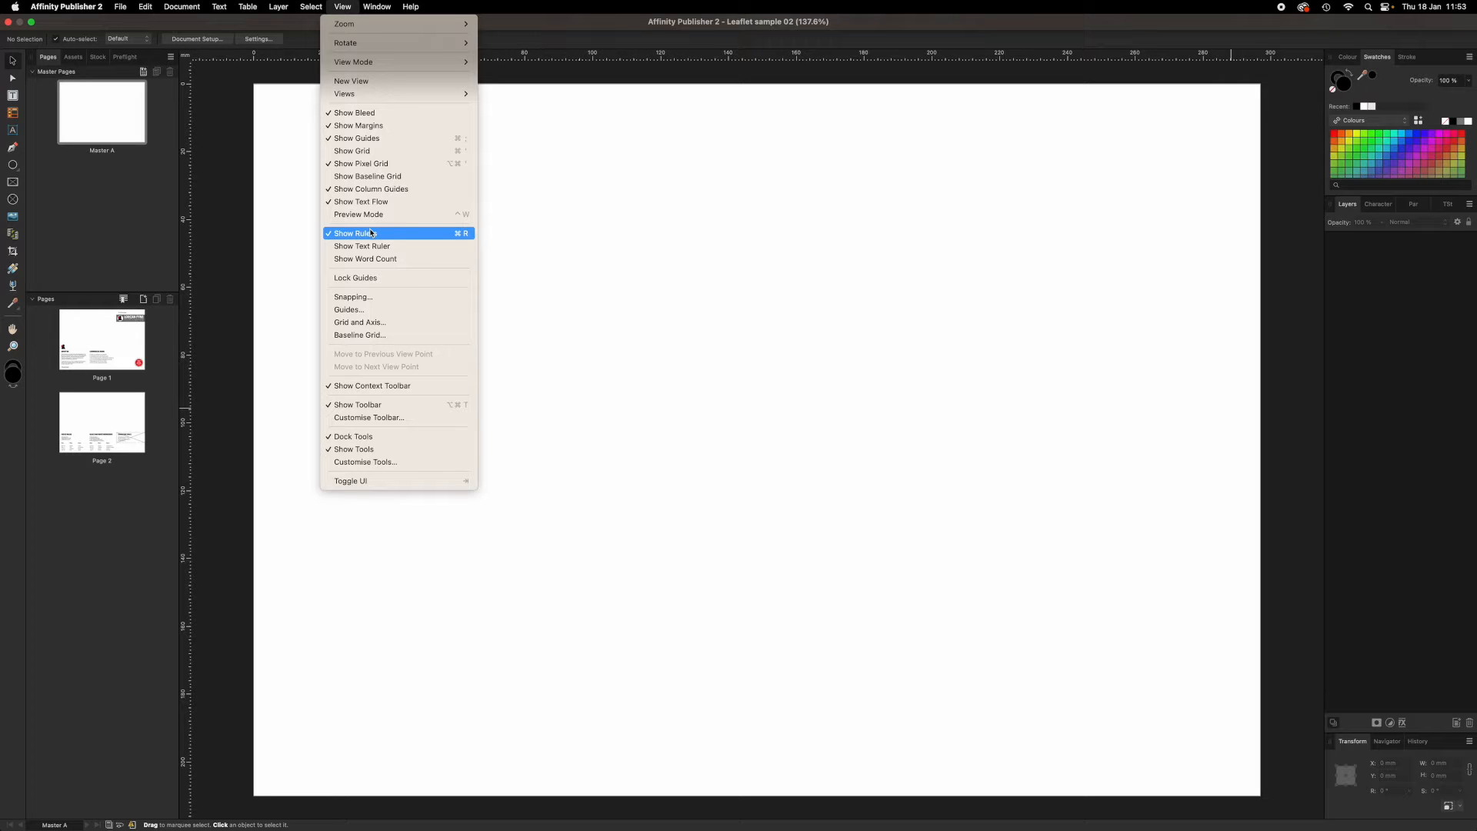
{"action": "left_click", "coordinate": [352, 232]}
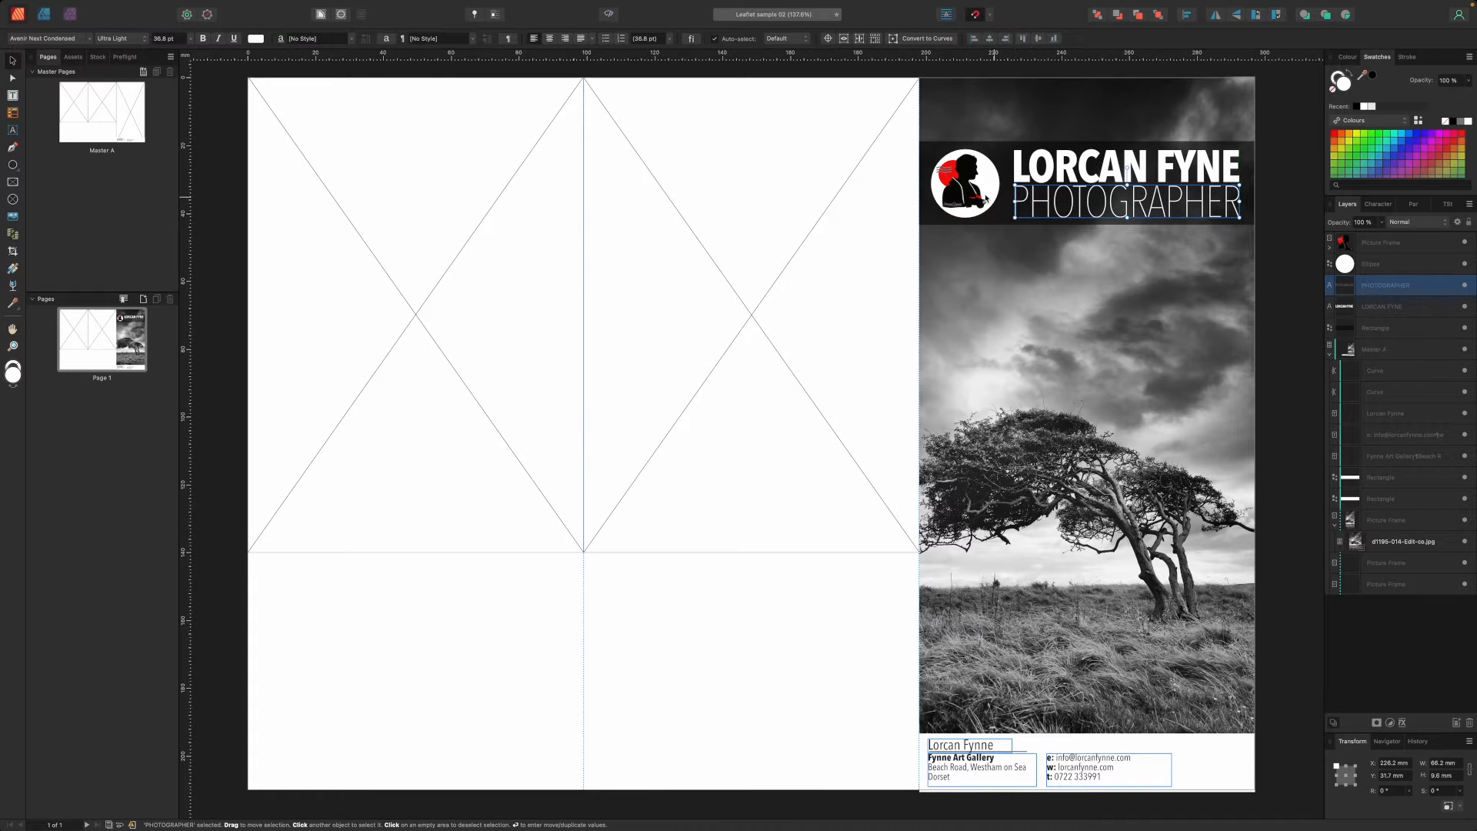
{"action": "left_click", "coordinate": [963, 182]}
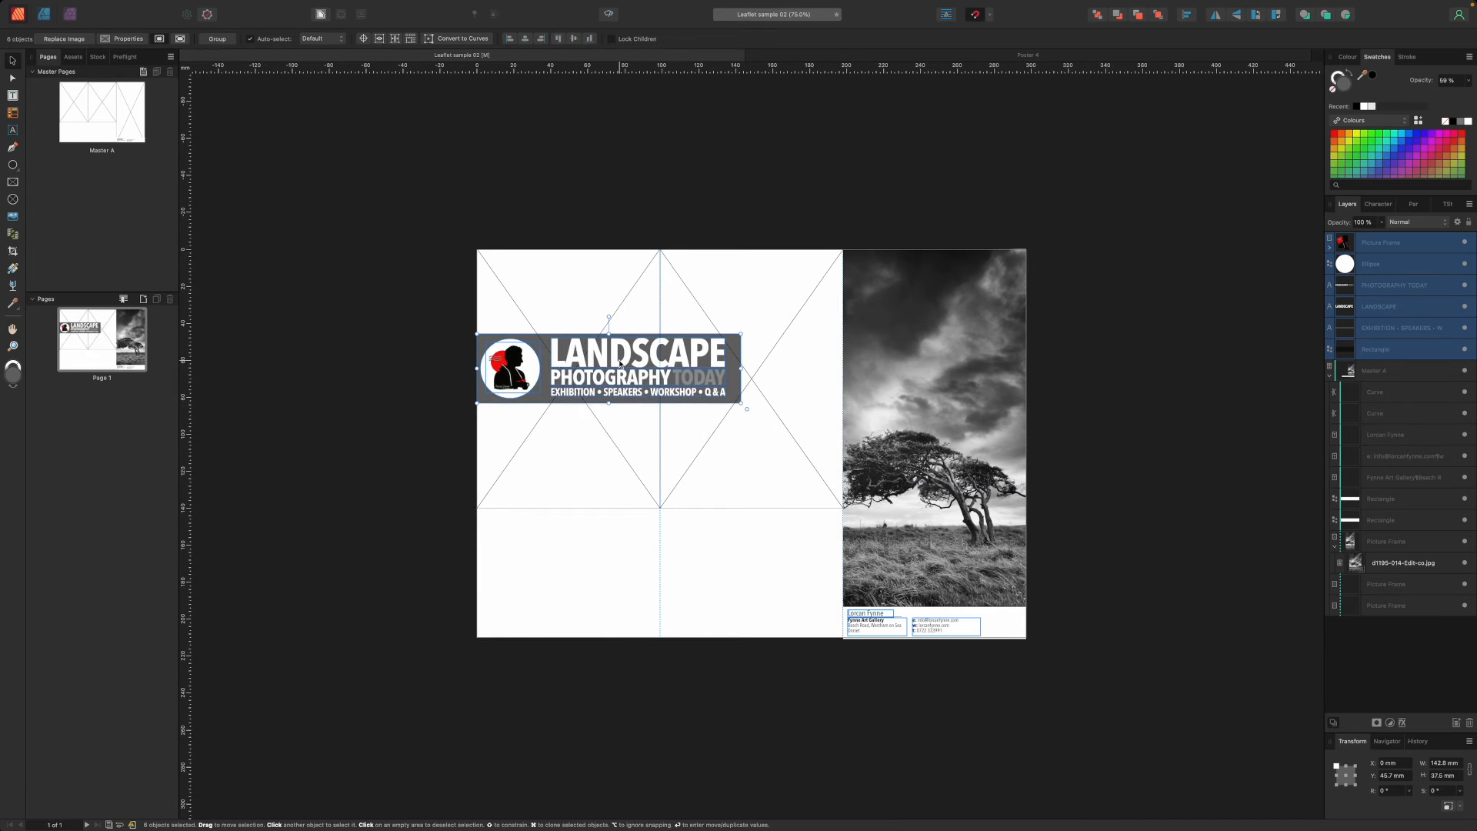
{"action": "left_click_drag", "start_coordinate": [608, 368], "coordinate": [976, 329]}
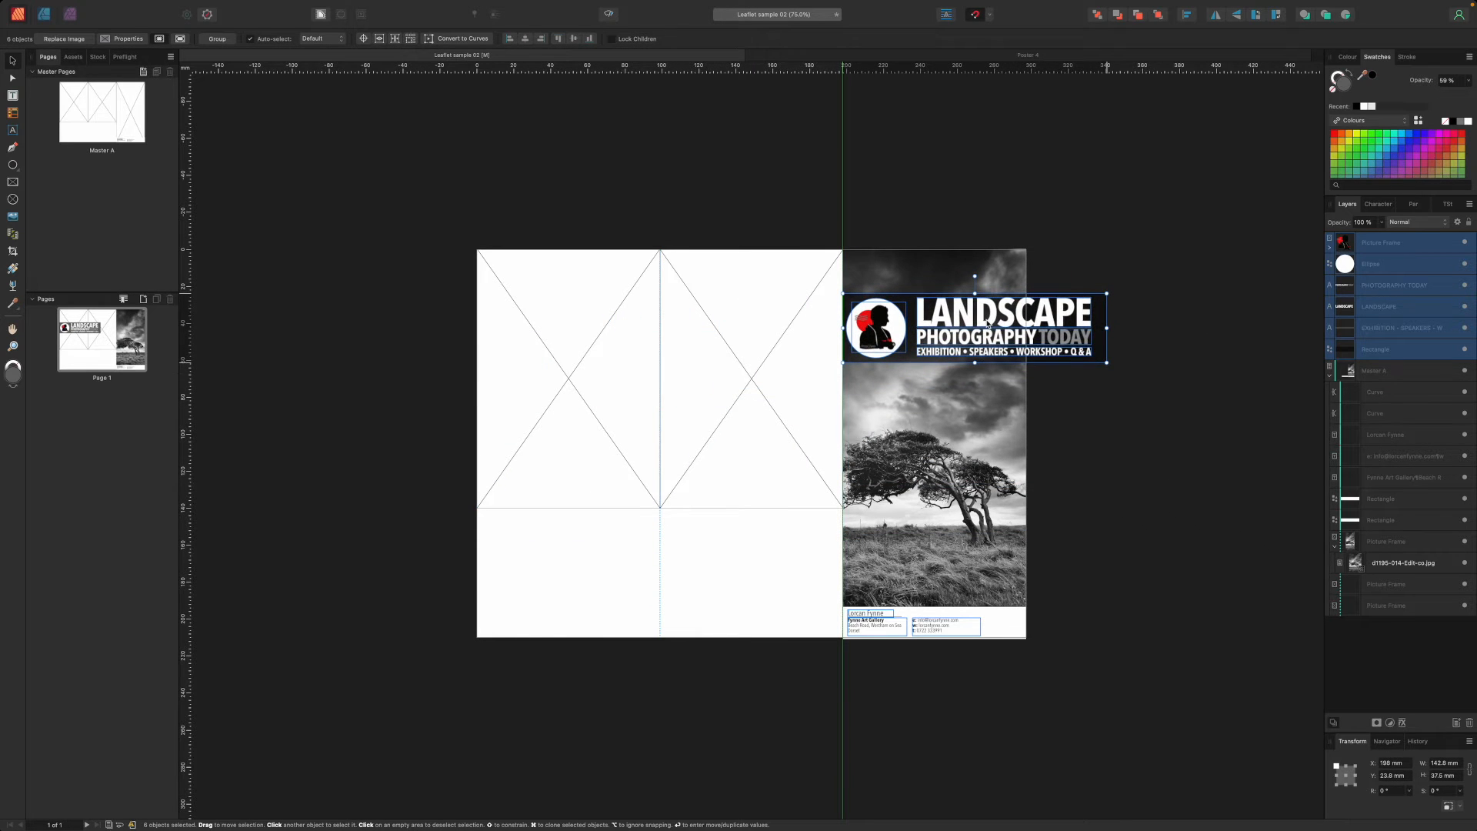
{"action": "left_click_drag", "start_coordinate": [1106, 354], "coordinate": [1046, 338]}
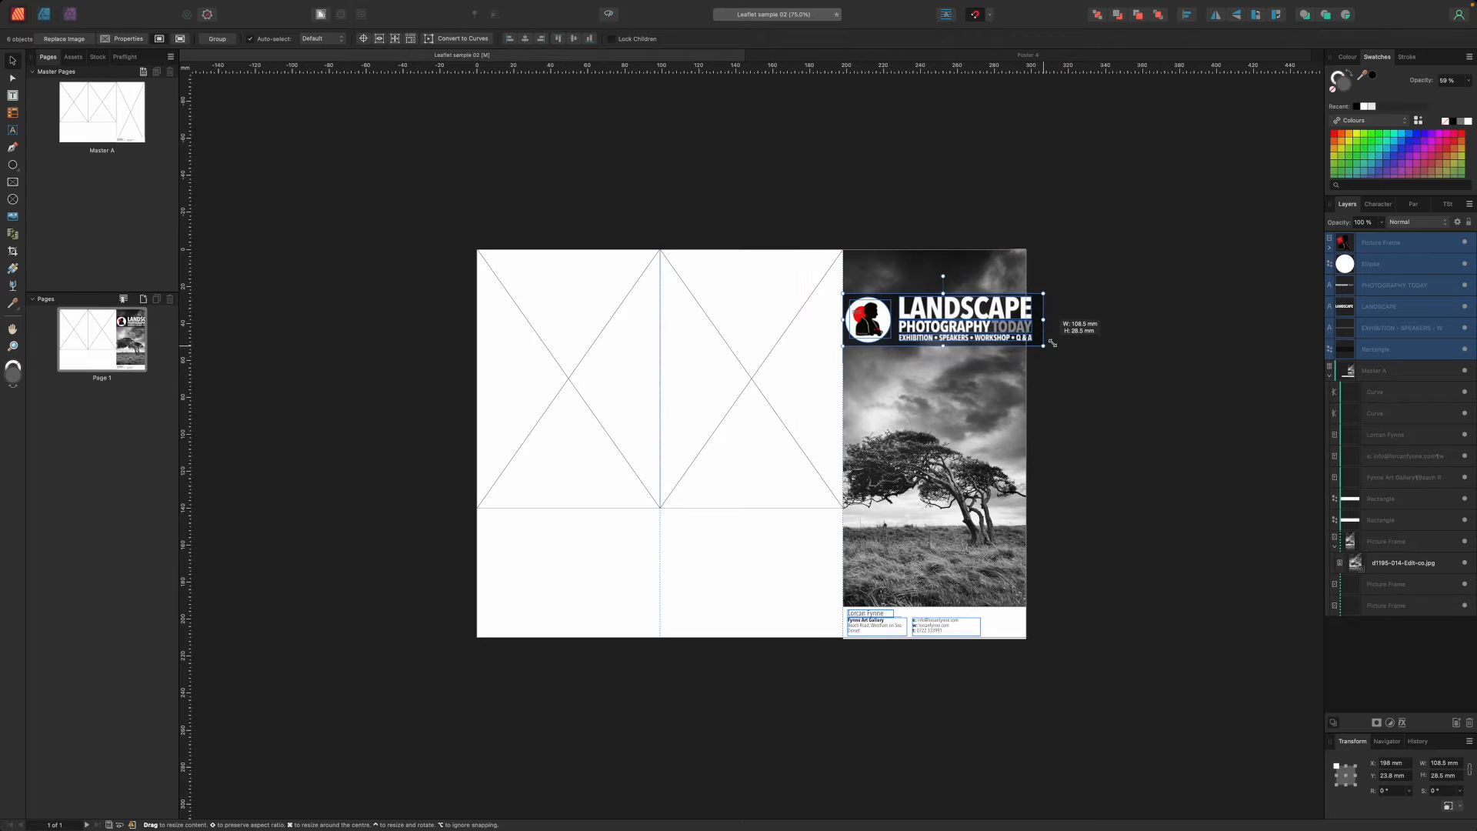
{"action": "left_click_drag", "start_coordinate": [1043, 347], "coordinate": [1030, 346]}
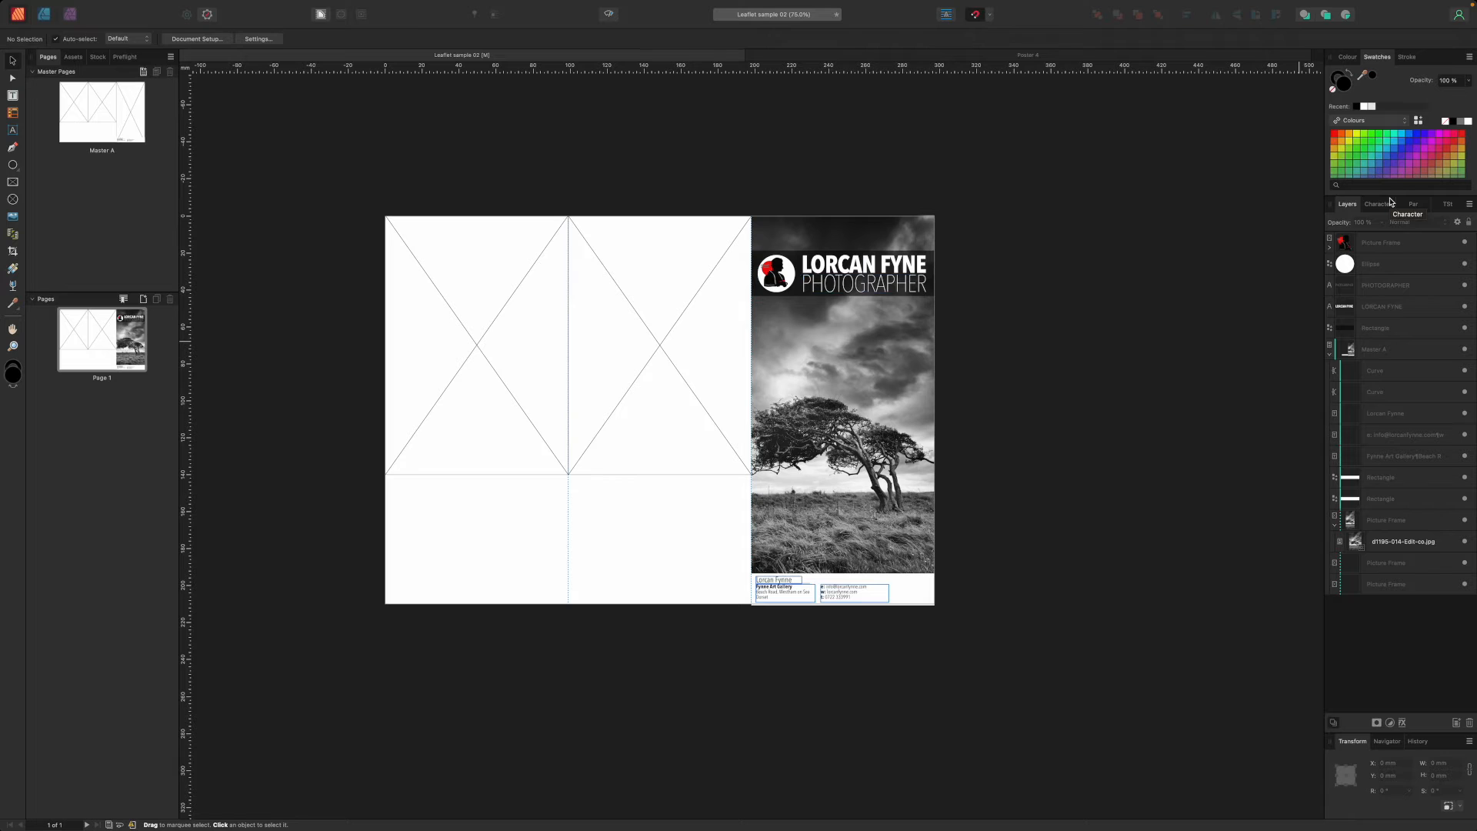
Step: Place the bulleted text frame under the Lorcan Fyne banner on the cover panel
{"action": "left_click", "coordinate": [861, 263]}
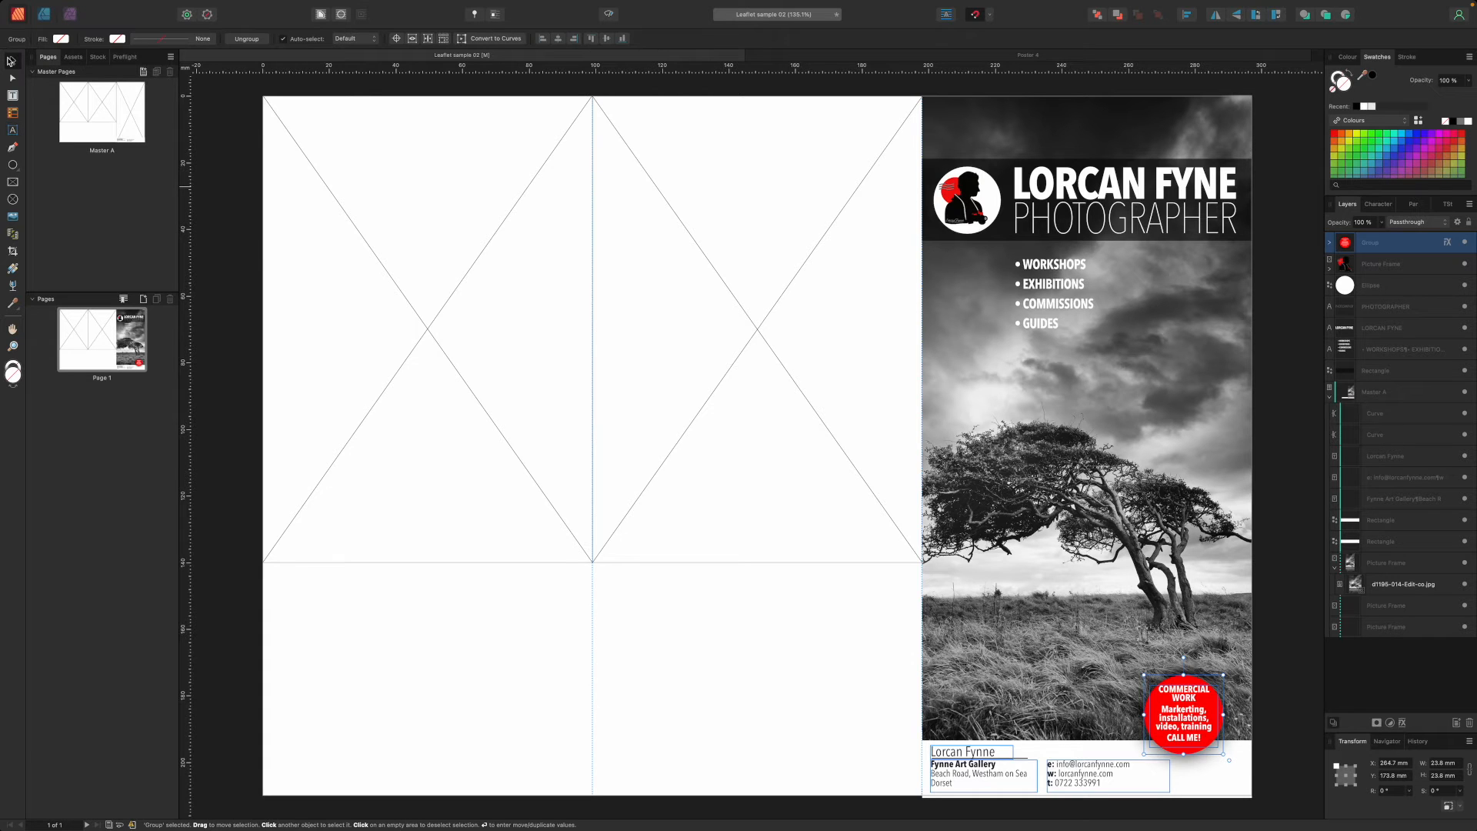
{"action": "mouse_move", "coordinate": [1378, 279]}
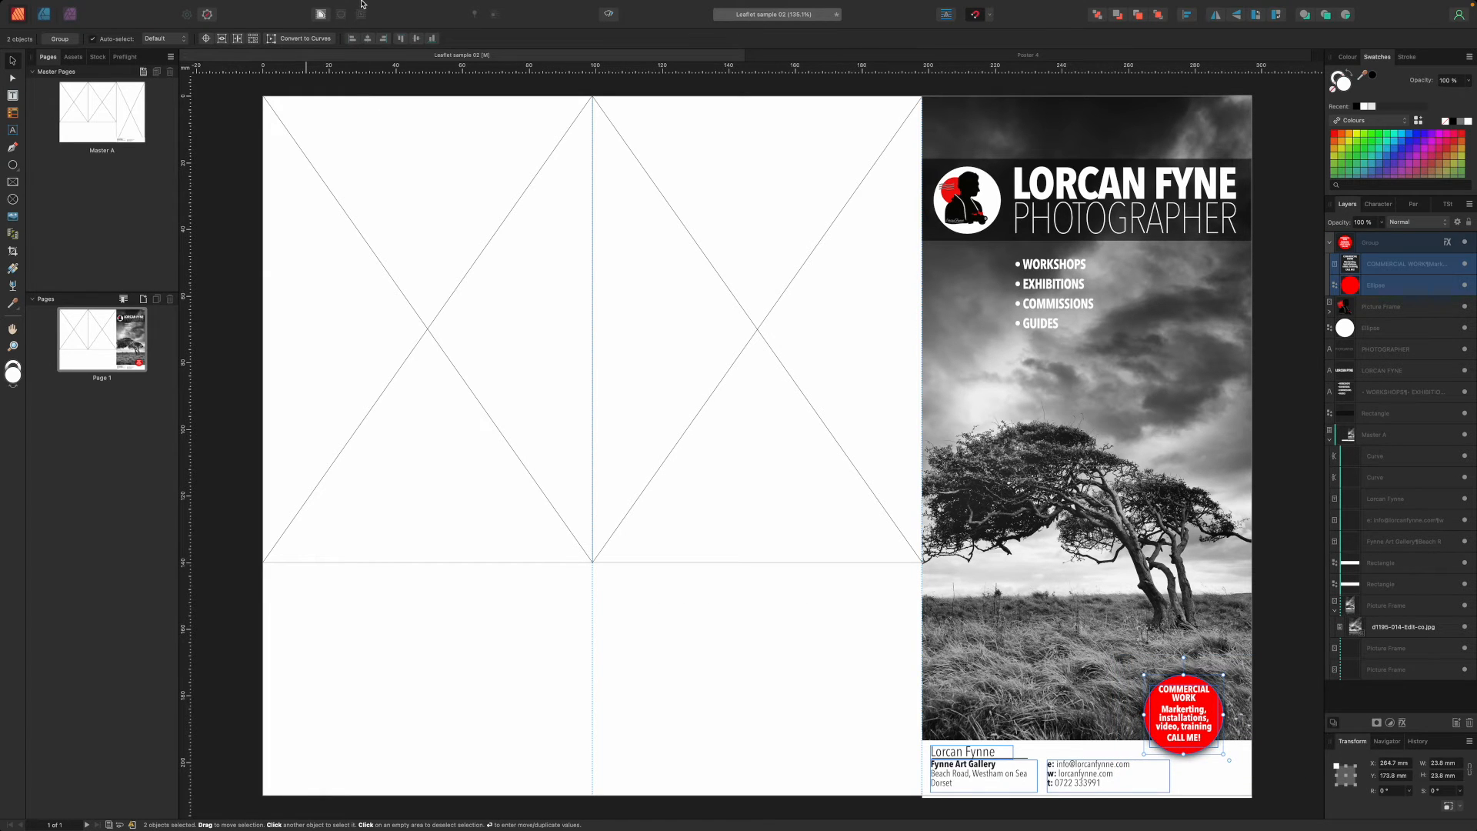
Step: Group the badge via the Layer menu and select a paragraph of the About Me text
{"action": "left_click", "coordinate": [279, 6]}
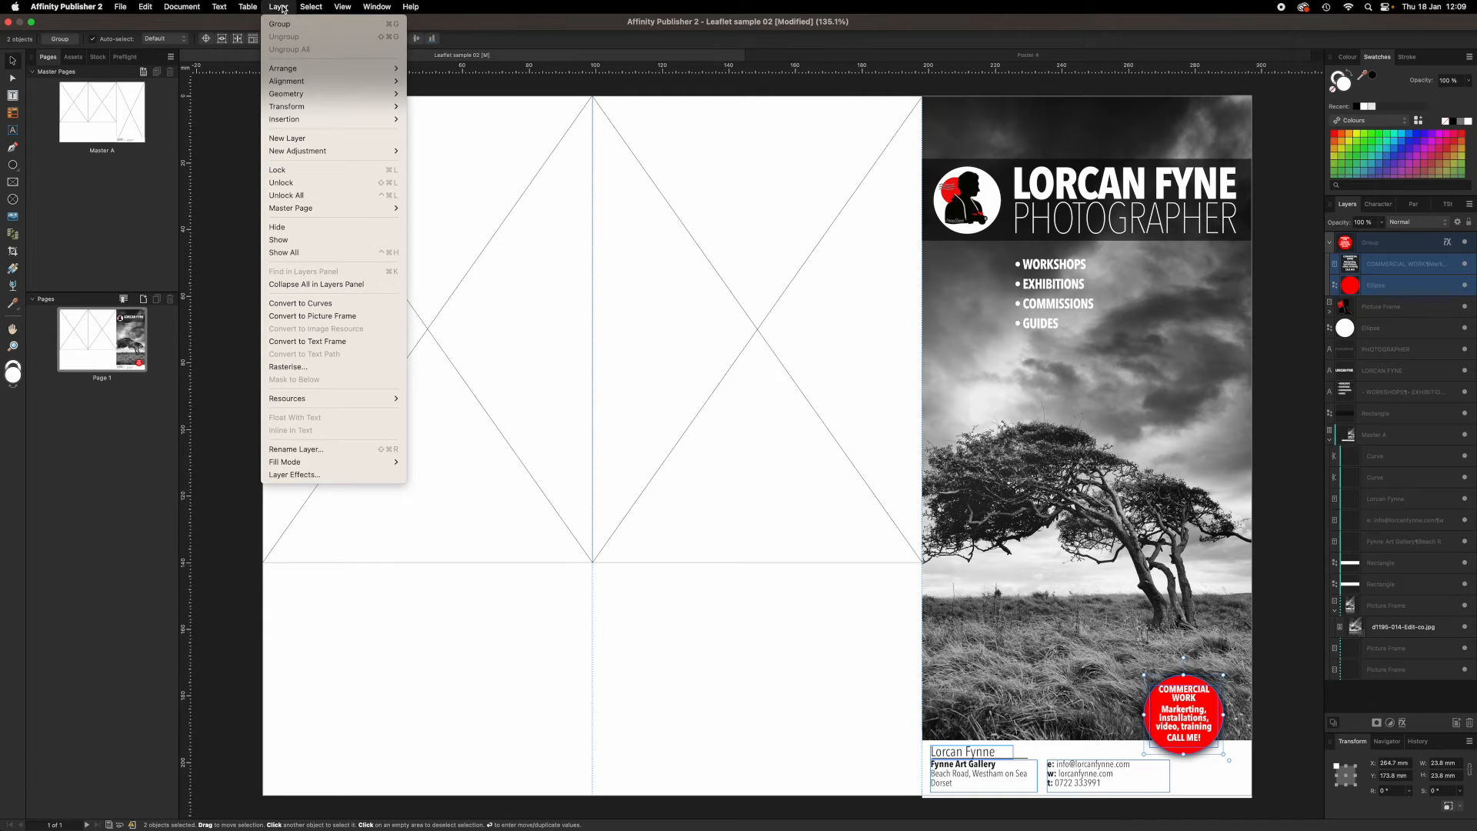
{"action": "mouse_move", "coordinate": [280, 23]}
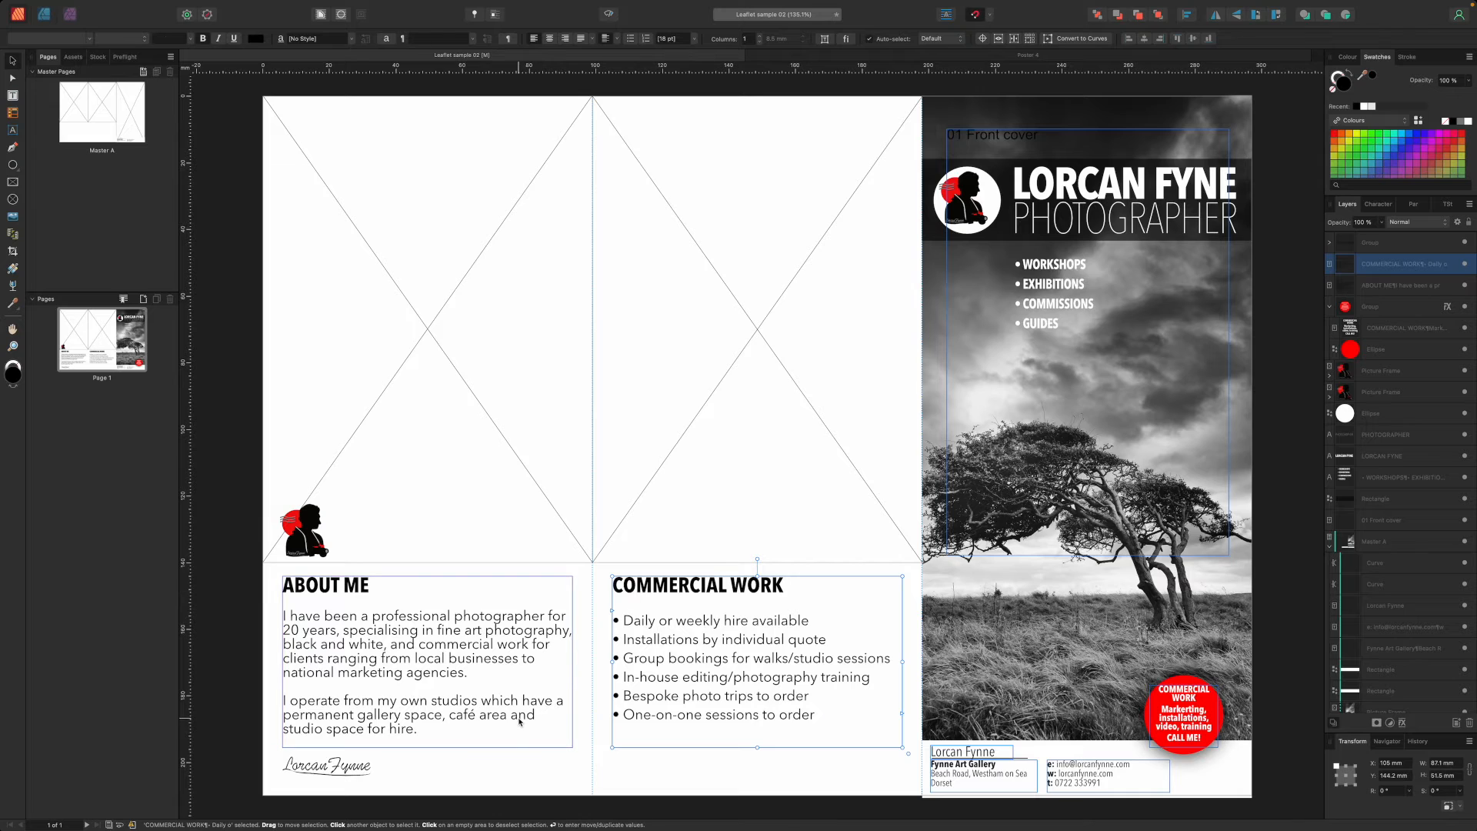
{"action": "triple_click", "coordinate": [719, 714]}
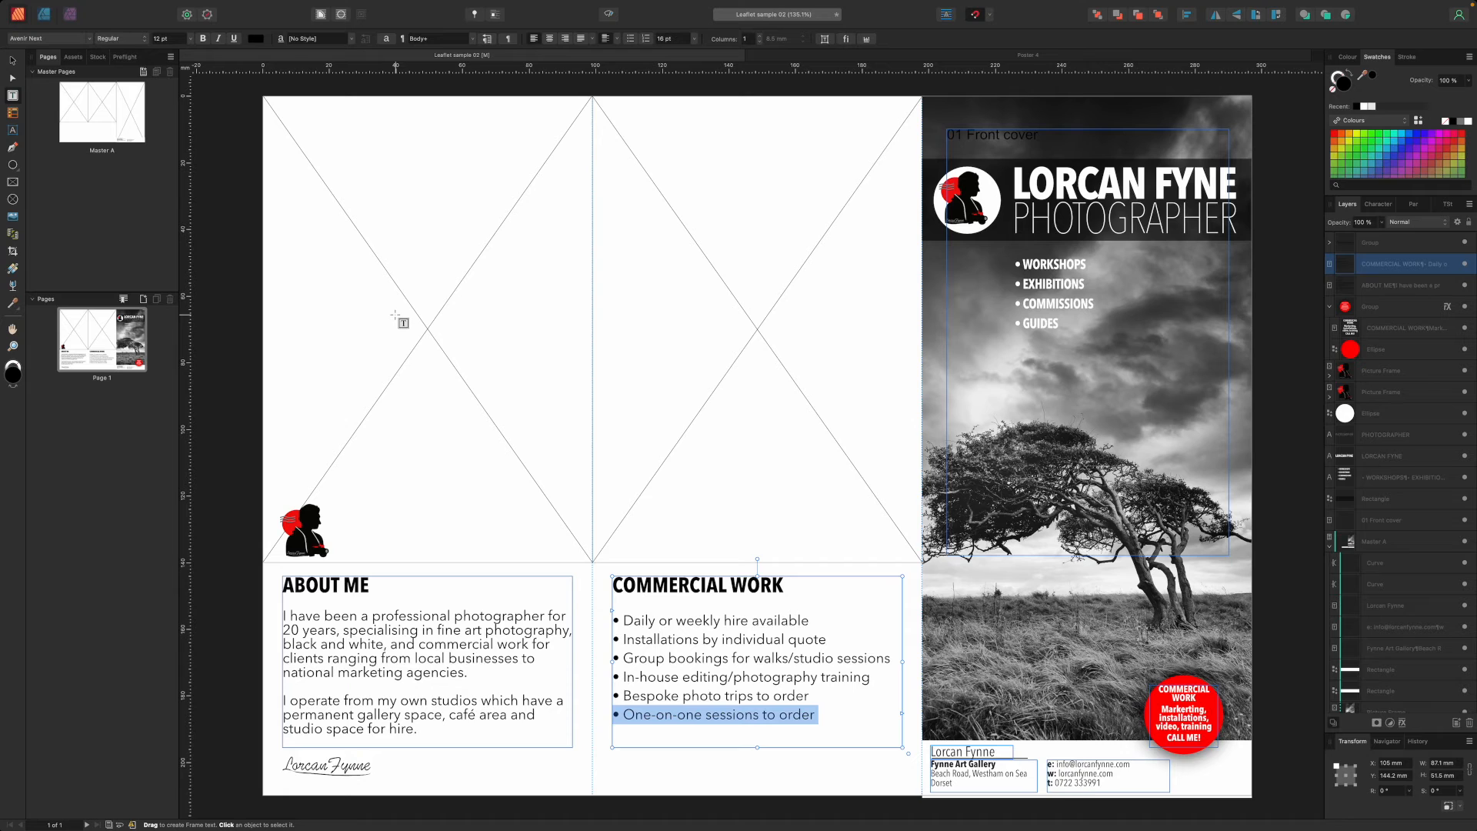
{"action": "mouse_move", "coordinate": [153, 49]}
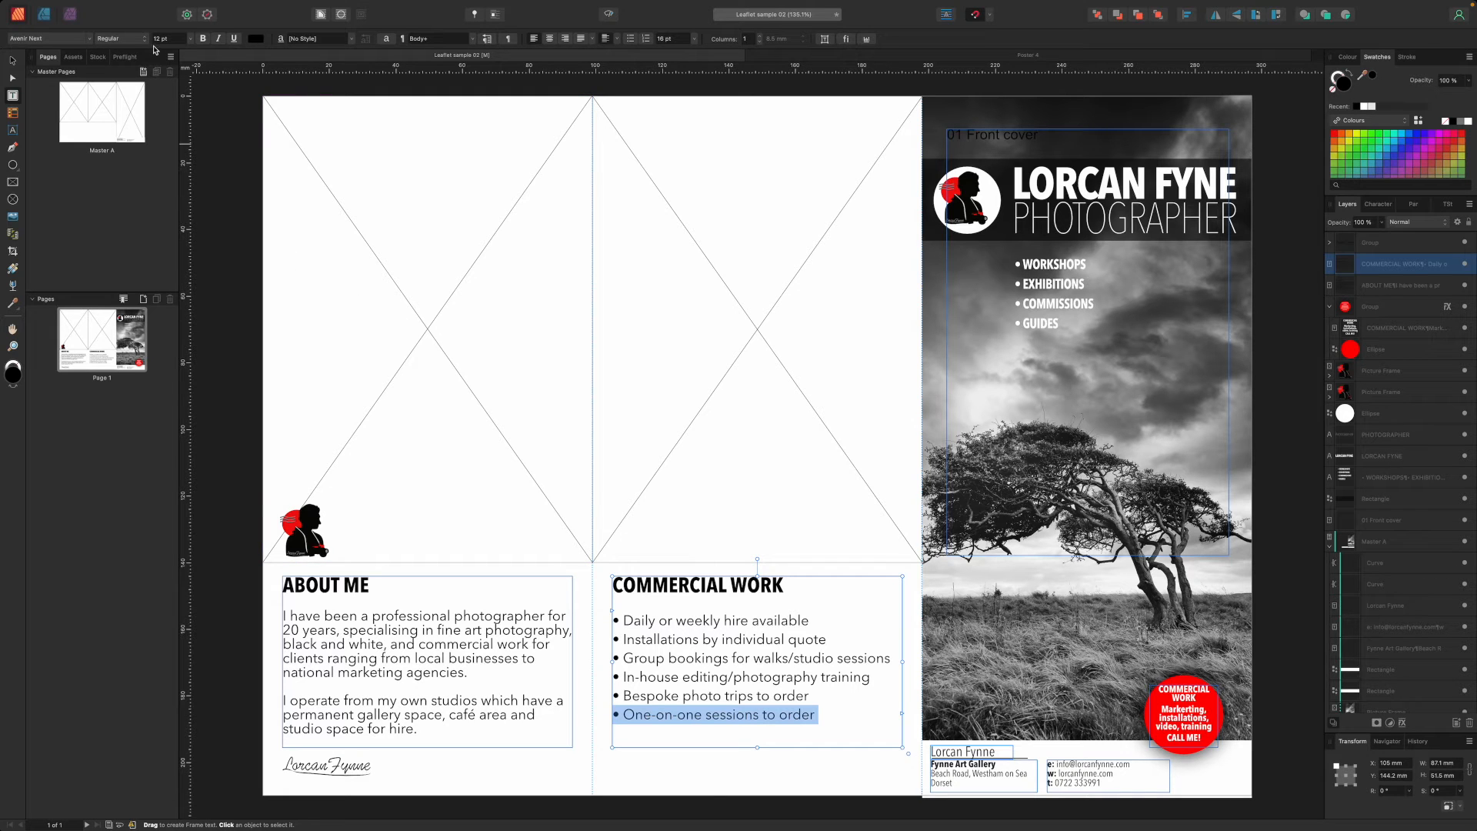
Step: Show the File menu with its save, export and print commands
{"action": "left_click", "coordinate": [120, 6]}
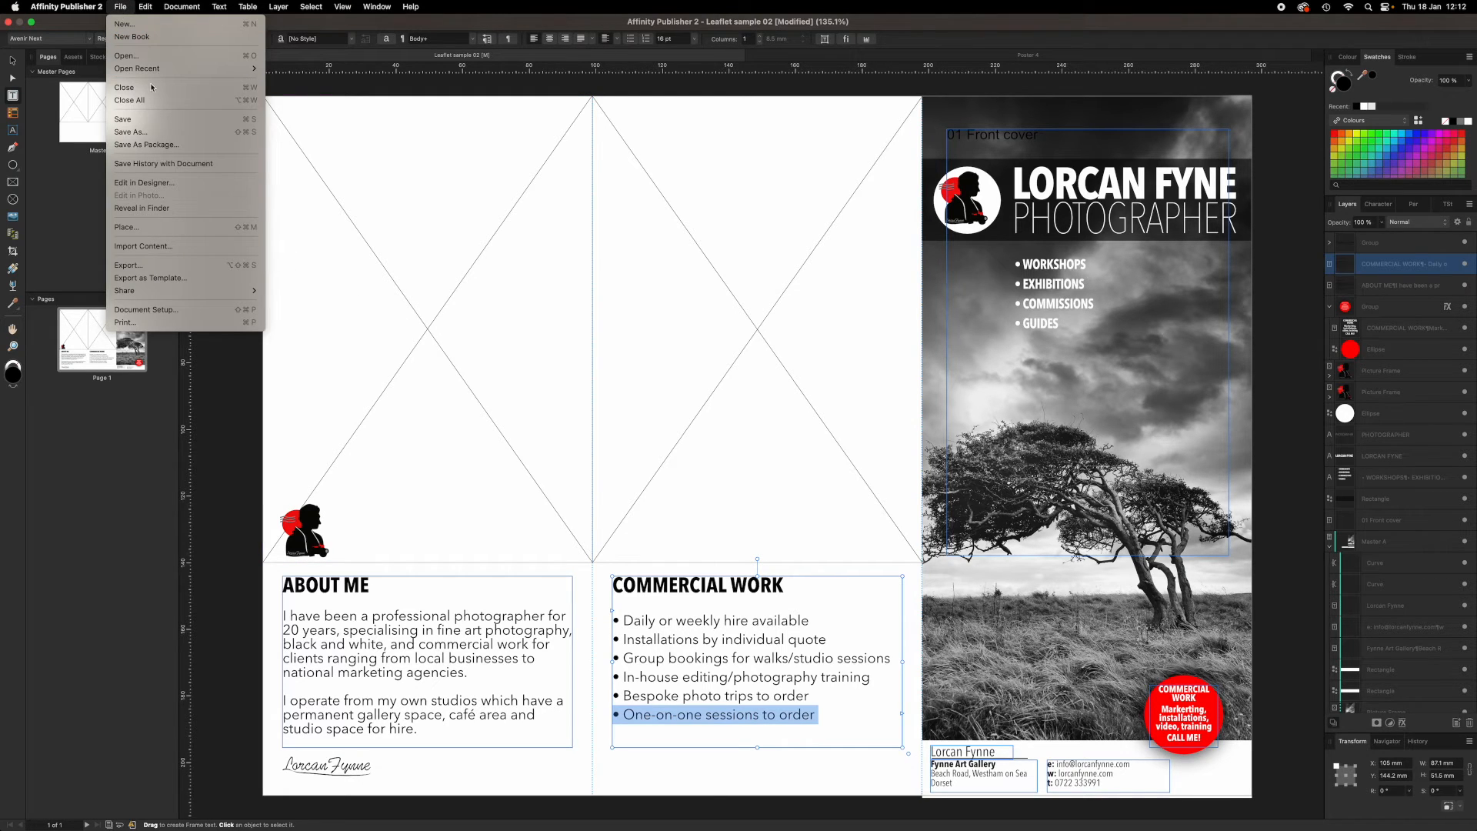
Step: Check Document Setup shows millimetres at 300 DPI and set image placement to Prefer Linked
{"action": "left_click", "coordinate": [145, 309]}
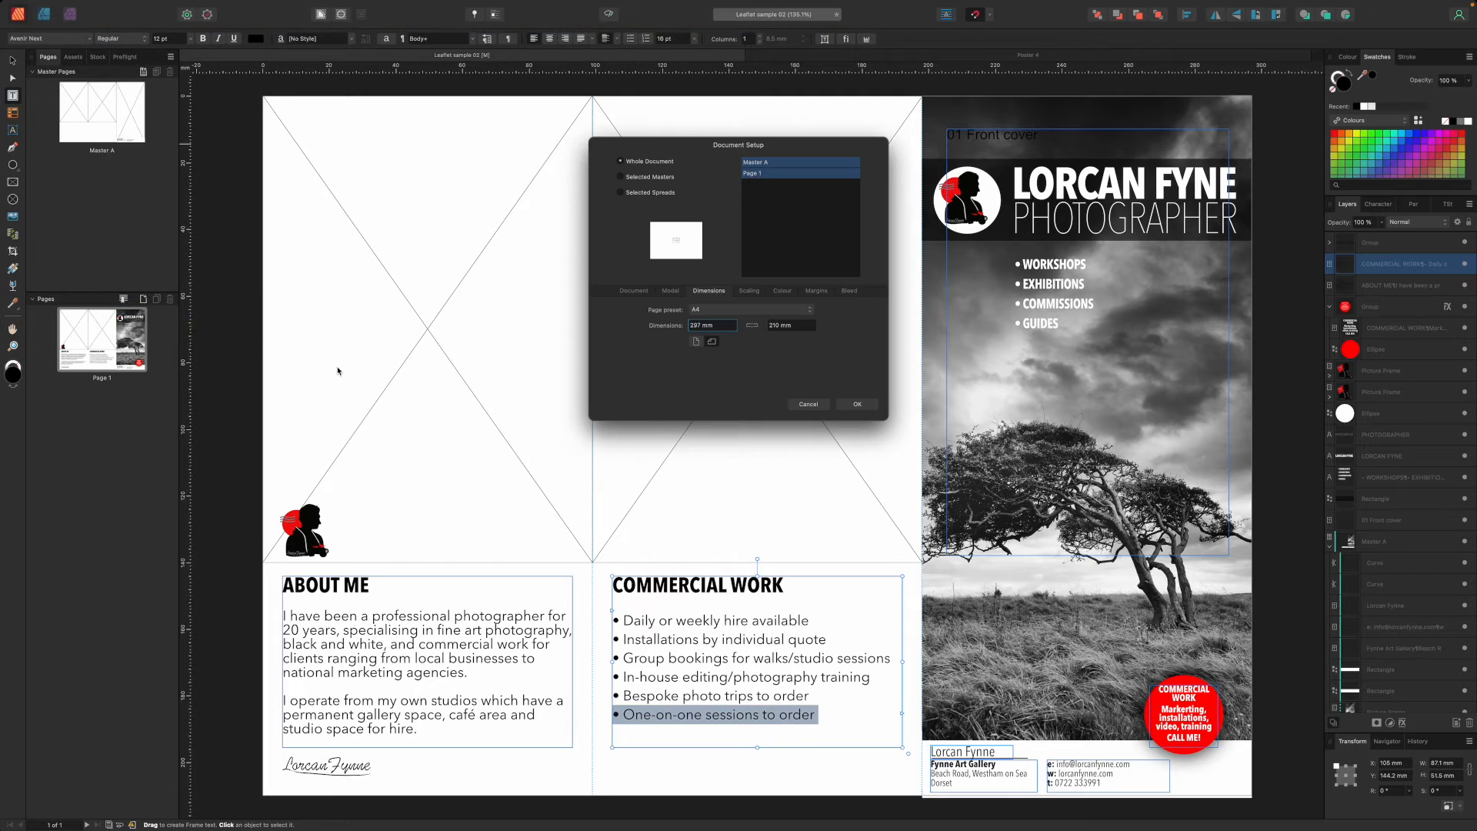
{"action": "mouse_move", "coordinate": [631, 292]}
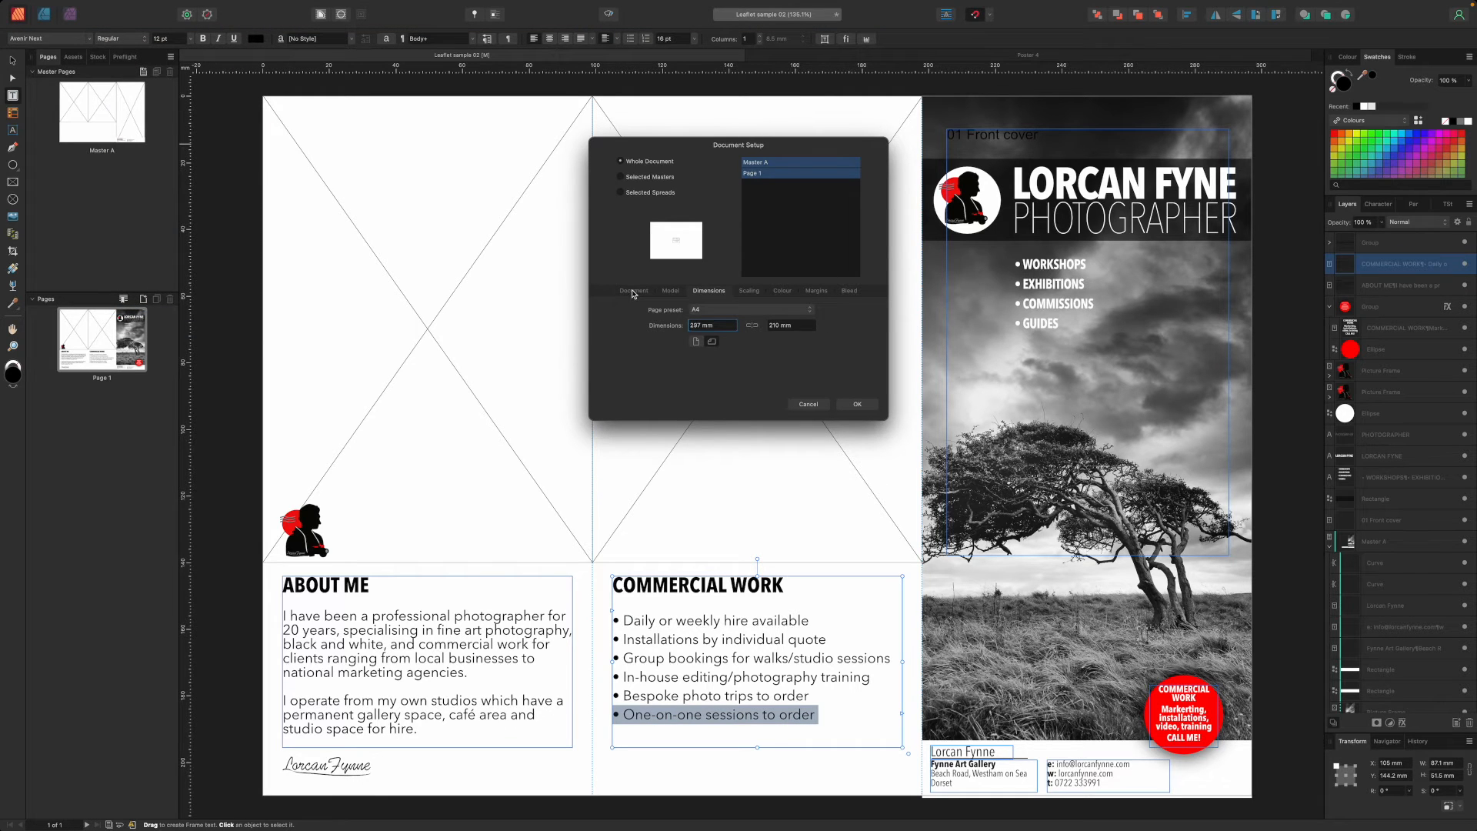
{"action": "left_click", "coordinate": [632, 291]}
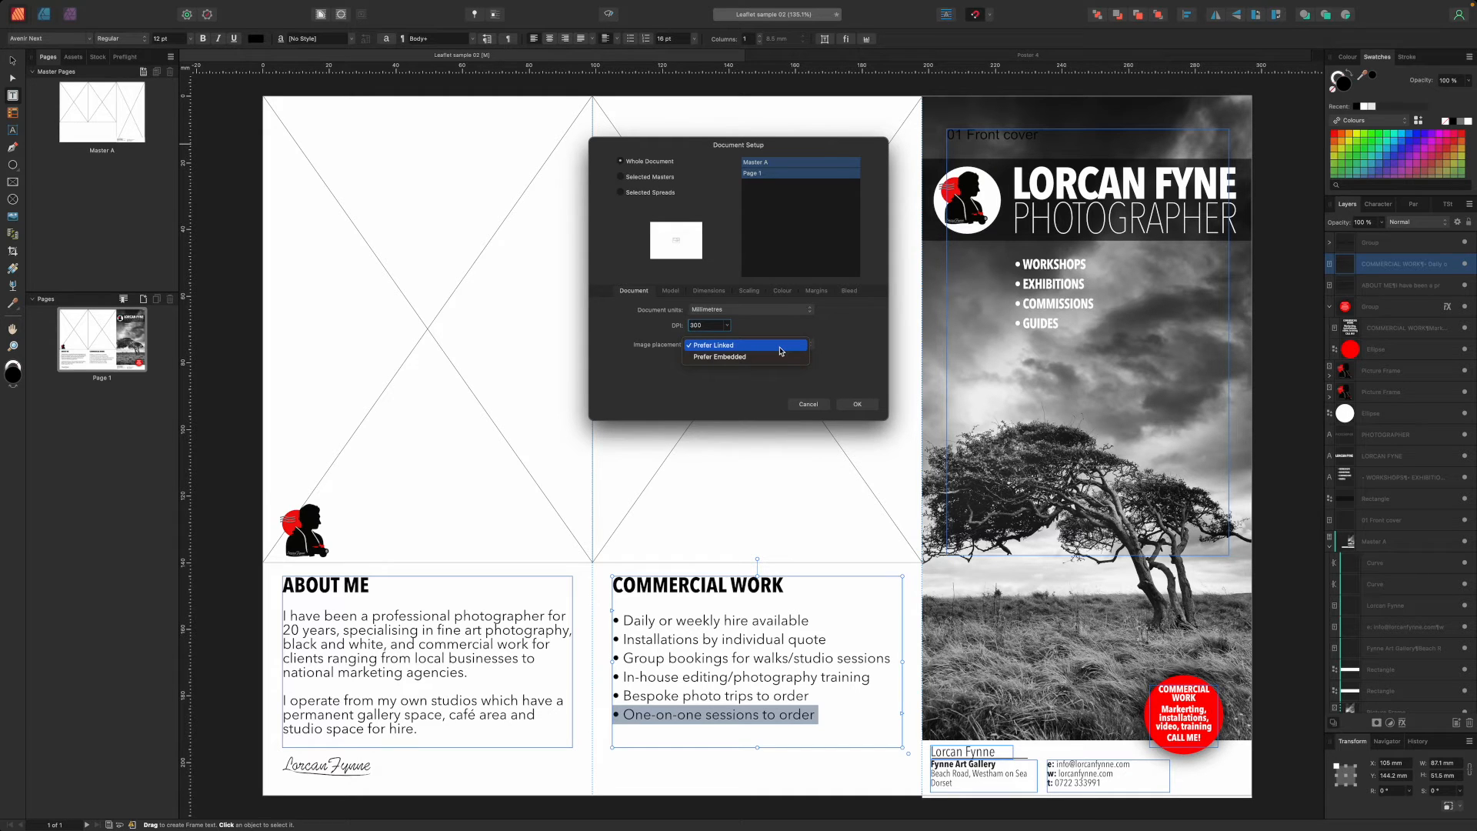
{"action": "left_click", "coordinate": [712, 345]}
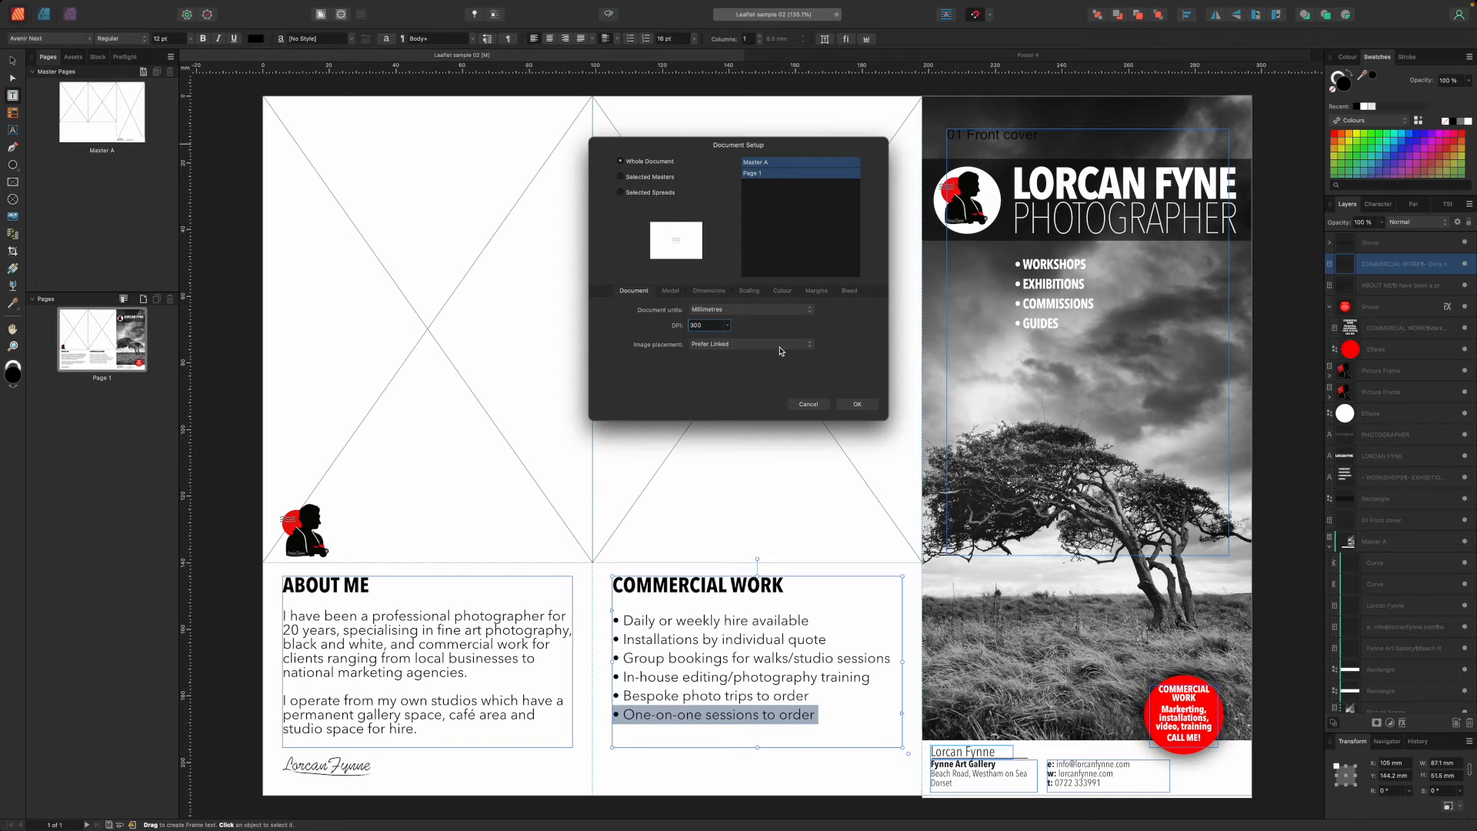
{"action": "mouse_move", "coordinate": [963, 380]}
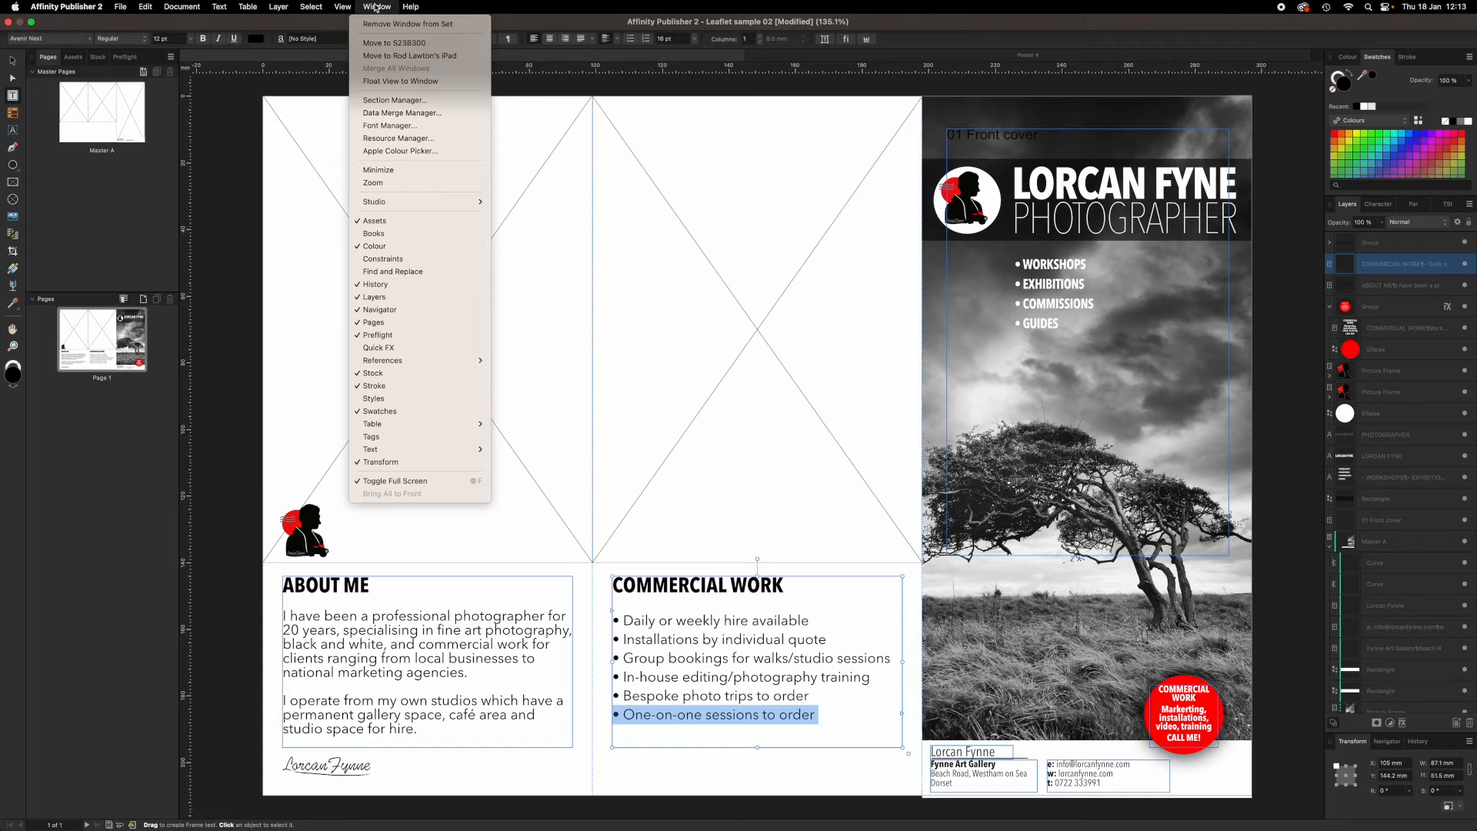
Step: Inspect the linked logo graphic and embedded cover photo in the Resource Manager
{"action": "left_click", "coordinate": [397, 137]}
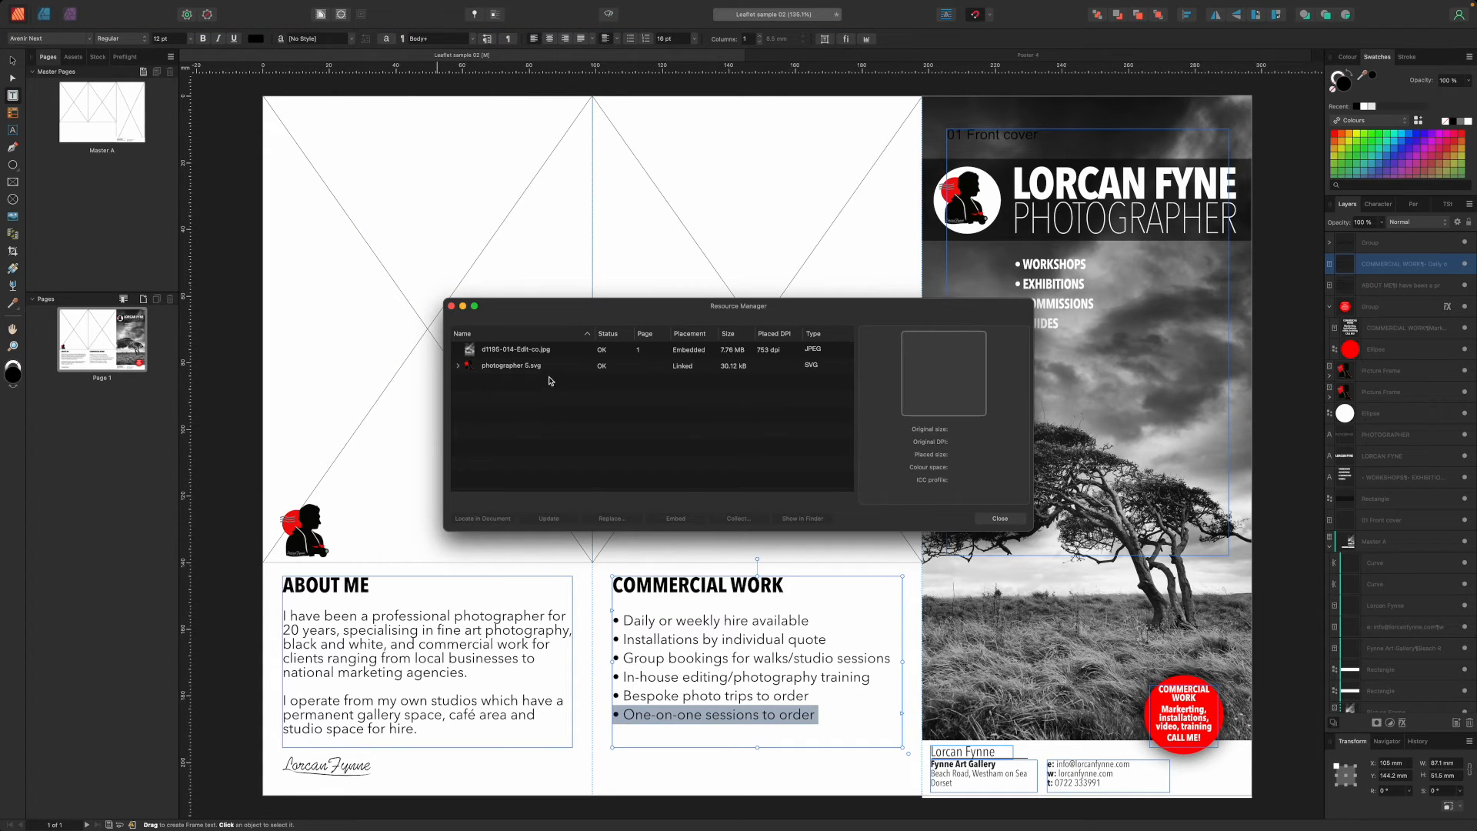
{"action": "left_click", "coordinate": [511, 366]}
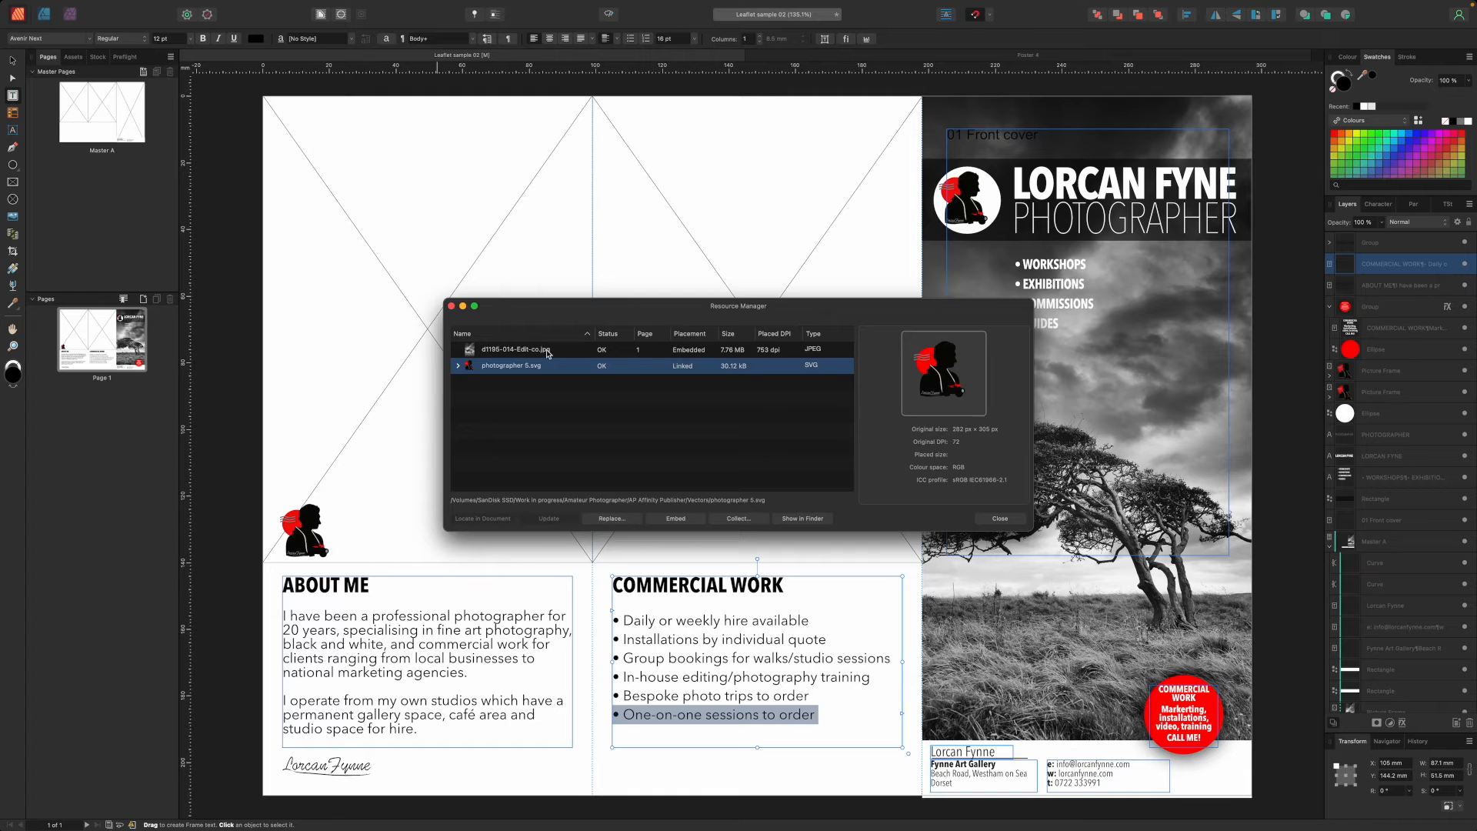
{"action": "left_click", "coordinate": [514, 349]}
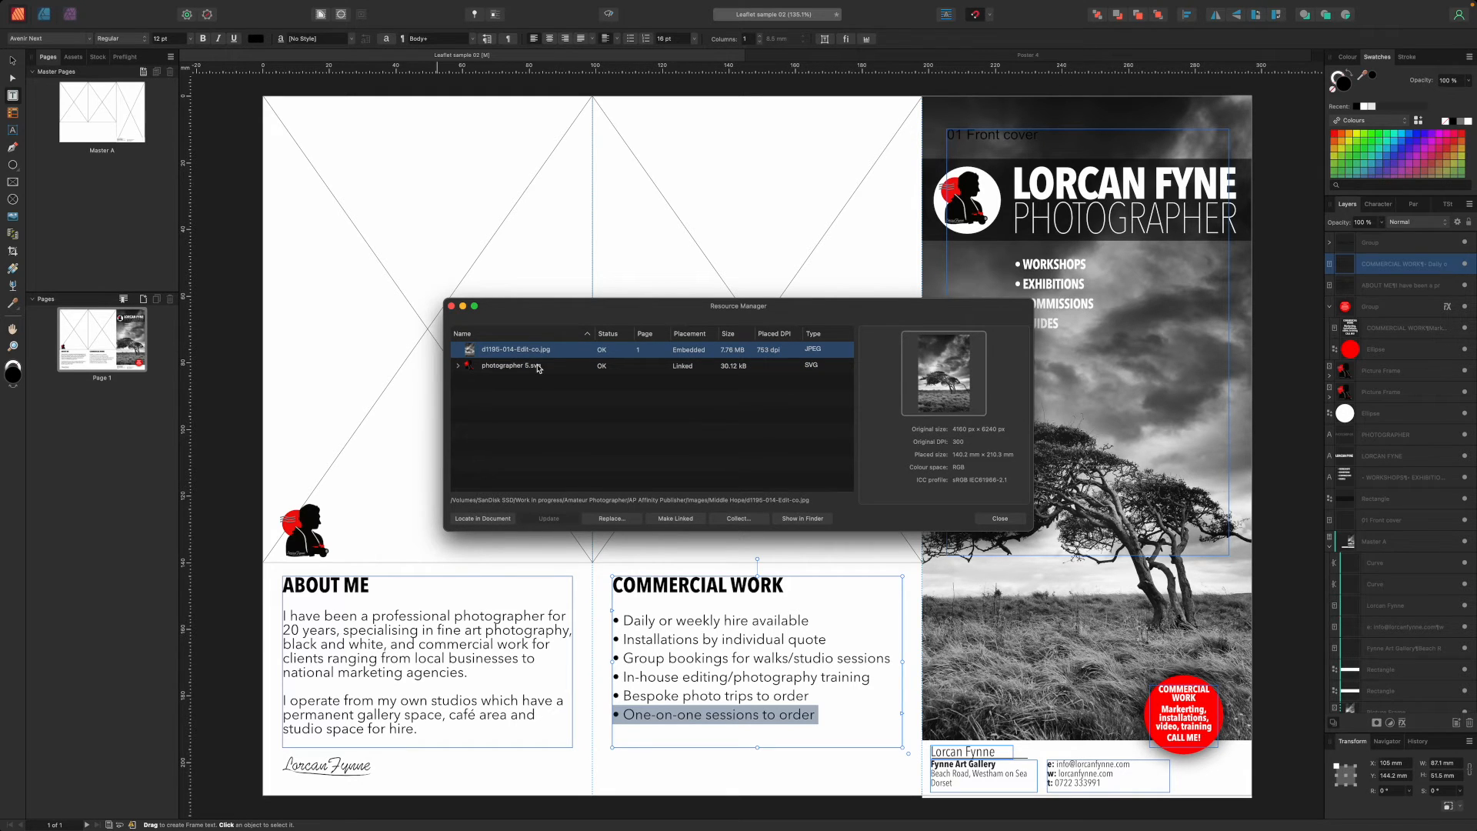
{"action": "left_click", "coordinate": [514, 366]}
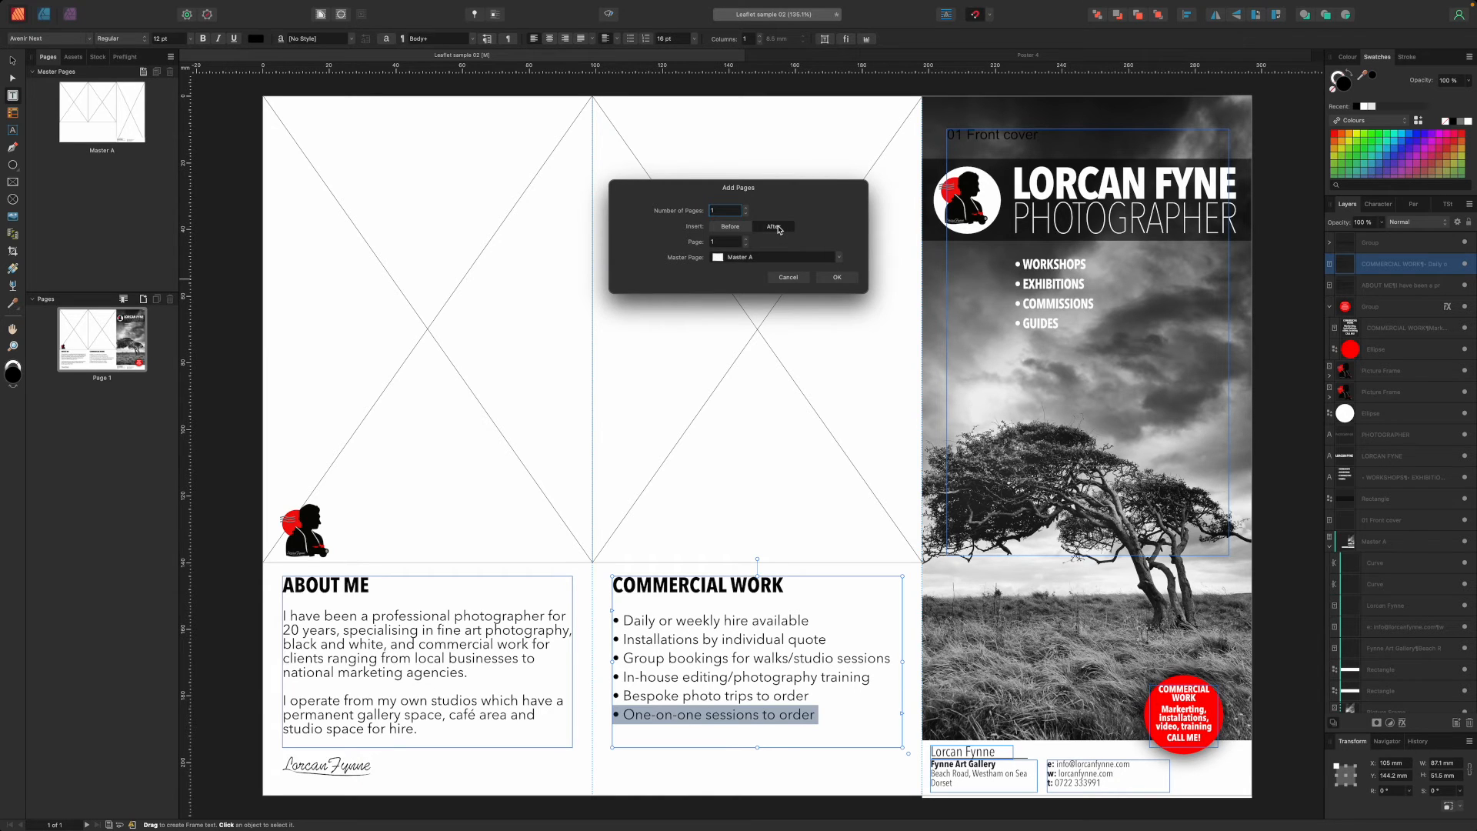
Step: Insert one new page after page 1 using Master A
{"action": "left_click", "coordinate": [835, 277]}
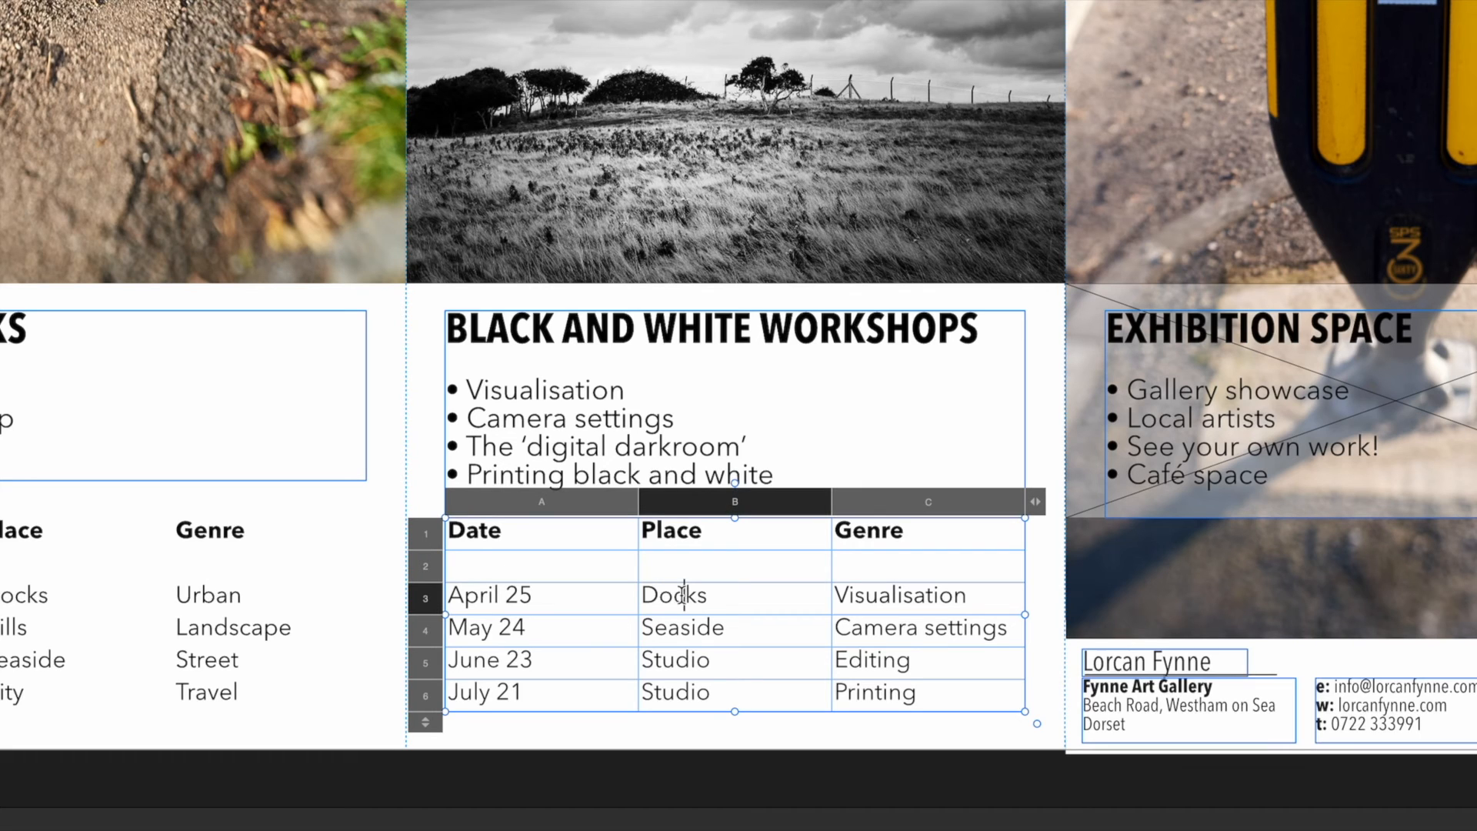
{"action": "double_click", "coordinate": [672, 594]}
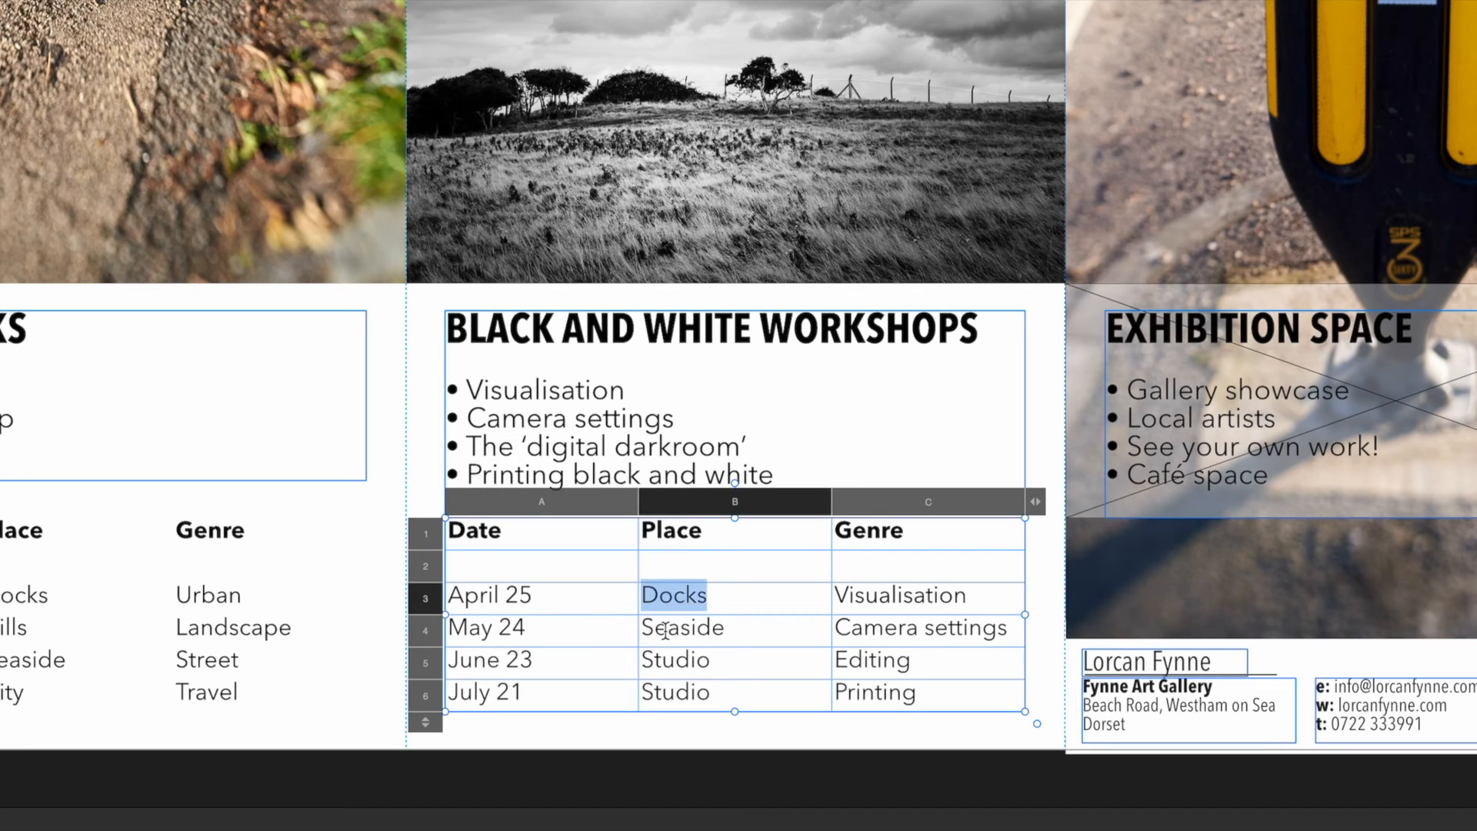
{"action": "left_click", "coordinate": [681, 628]}
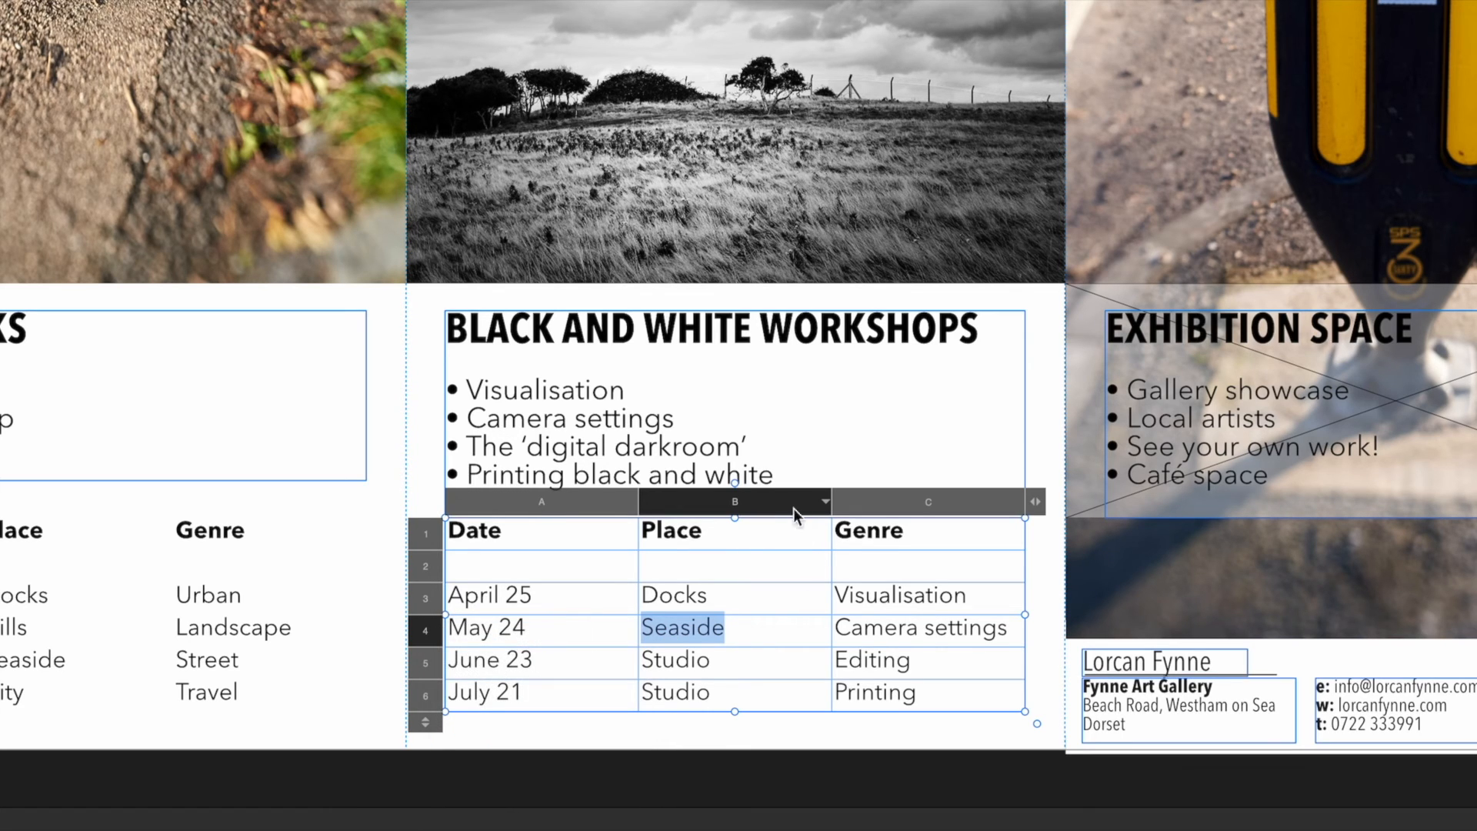
{"action": "left_click", "coordinate": [814, 501]}
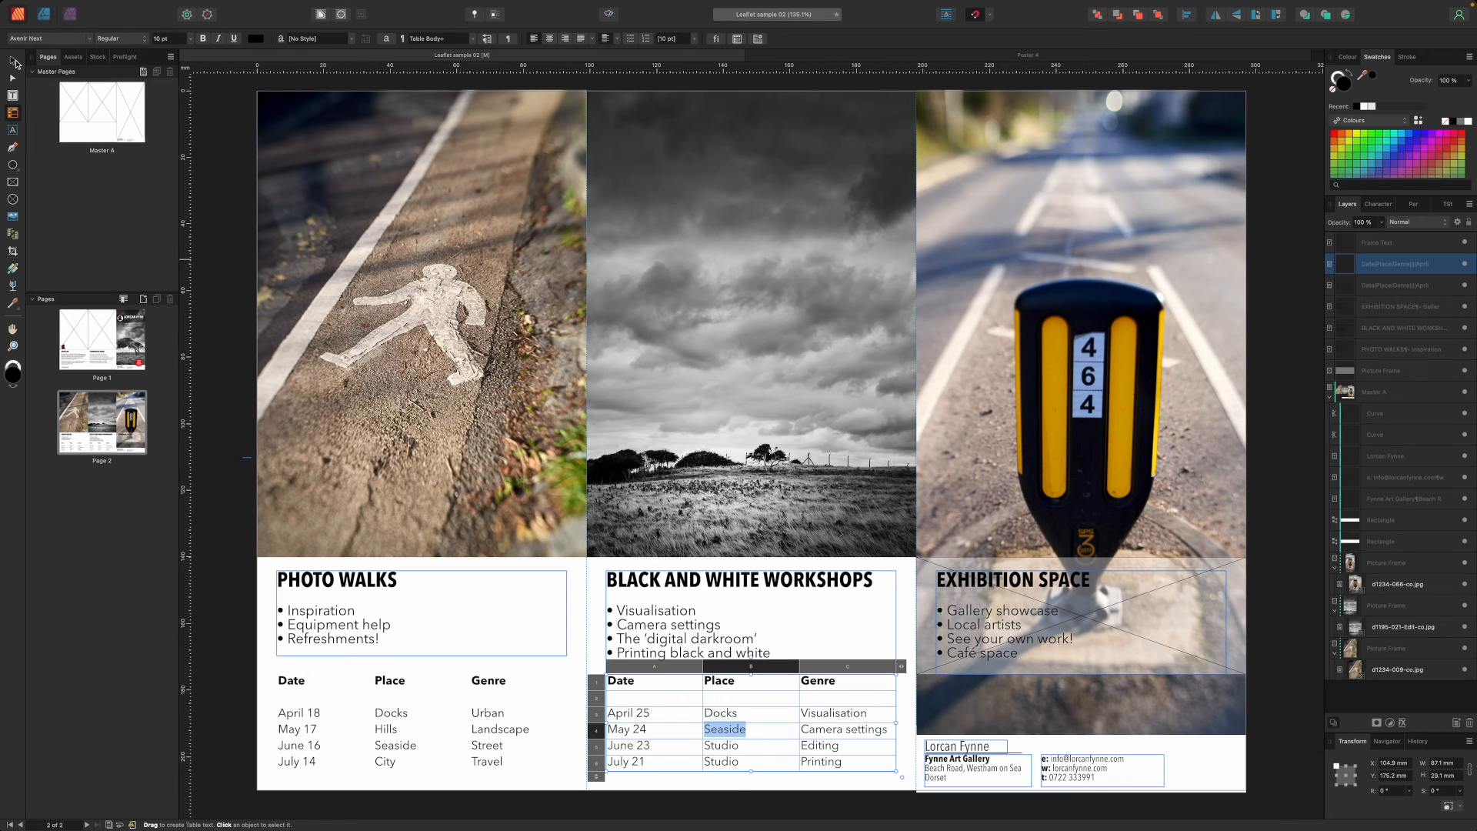
{"action": "mouse_move", "coordinate": [14, 61]}
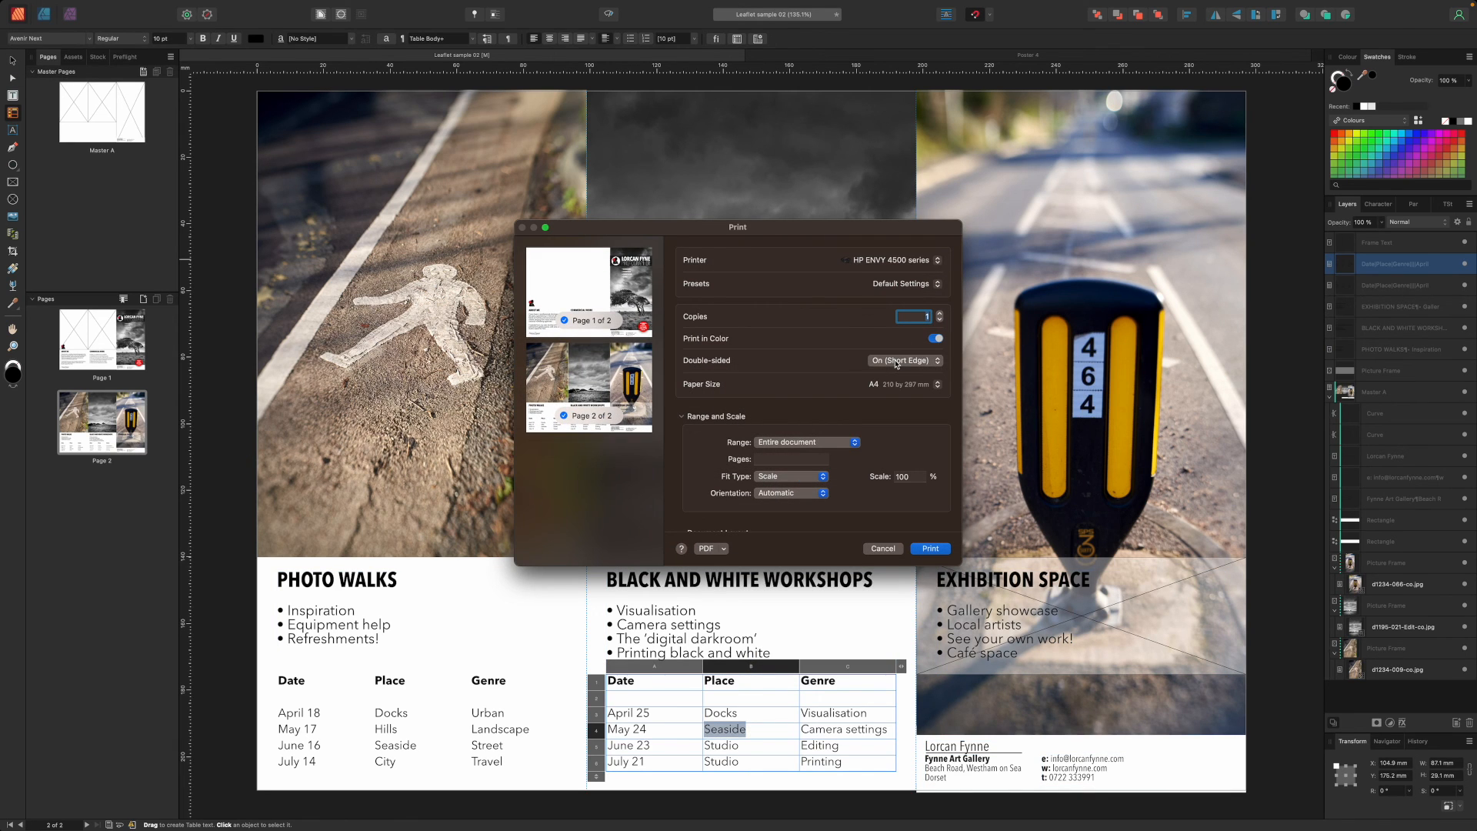
Step: Set Double-sided printing to On (Short Edge)
{"action": "left_click", "coordinate": [901, 360]}
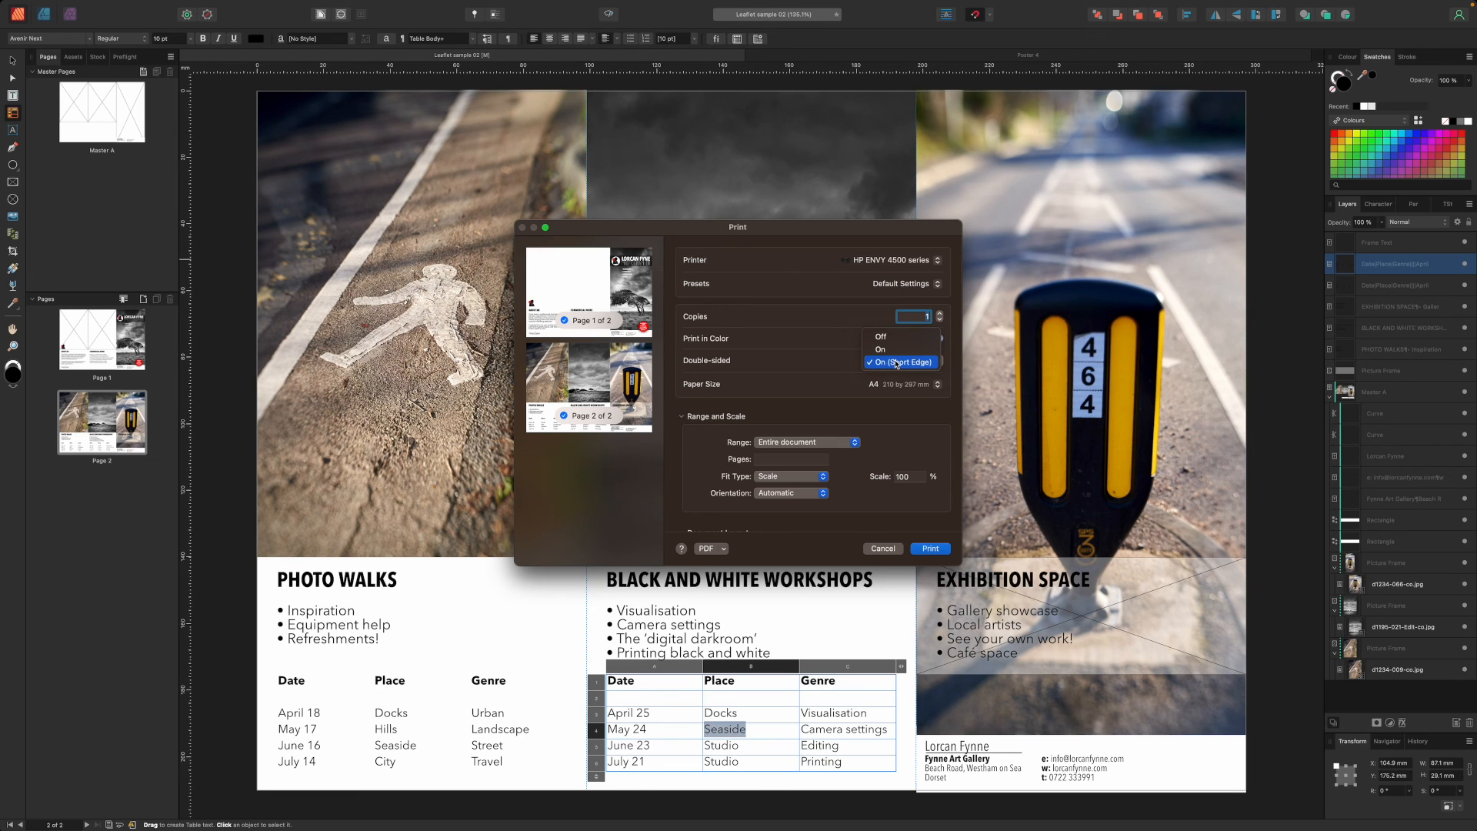
{"action": "left_click", "coordinate": [880, 548]}
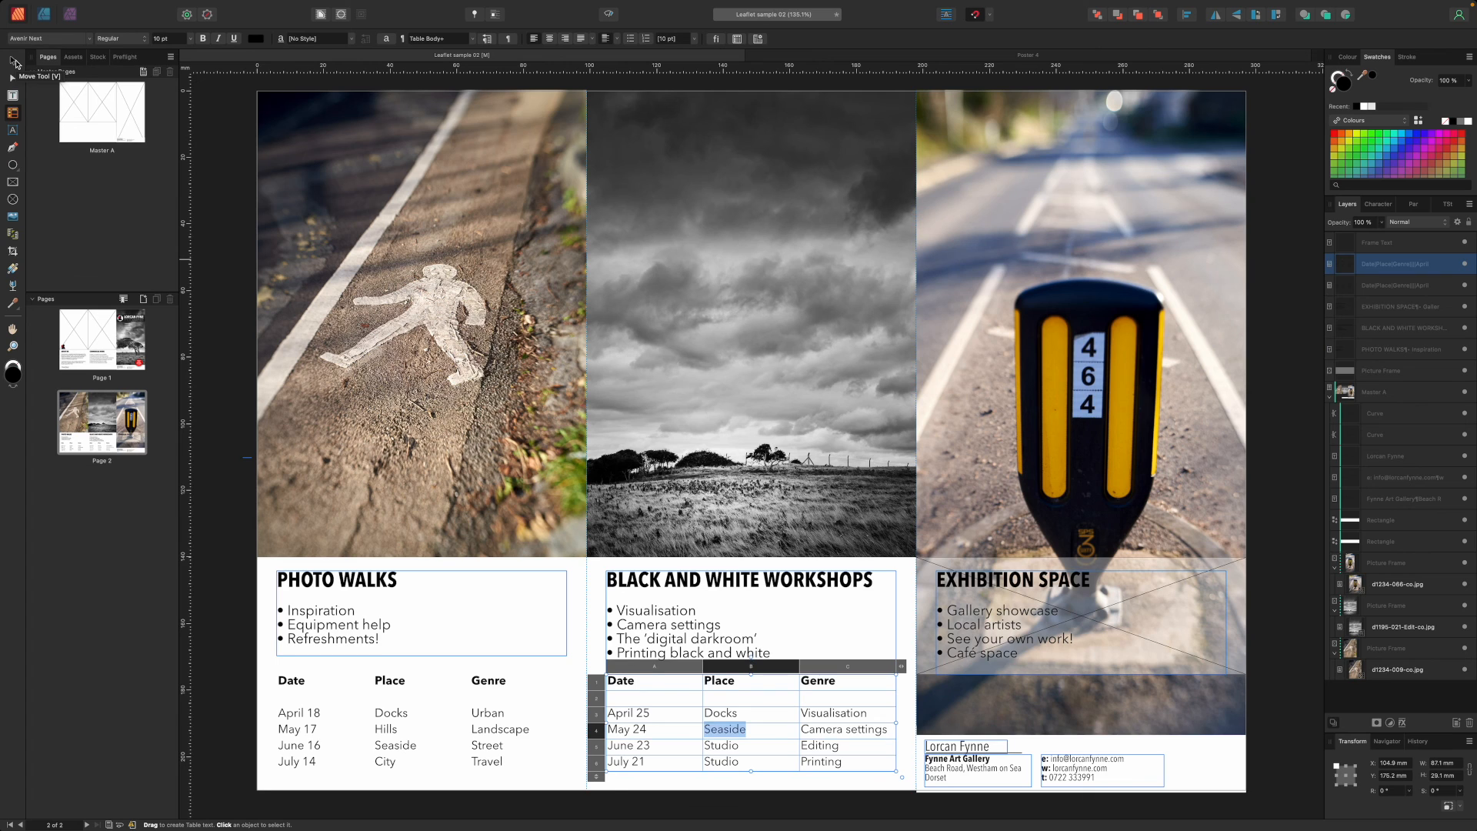